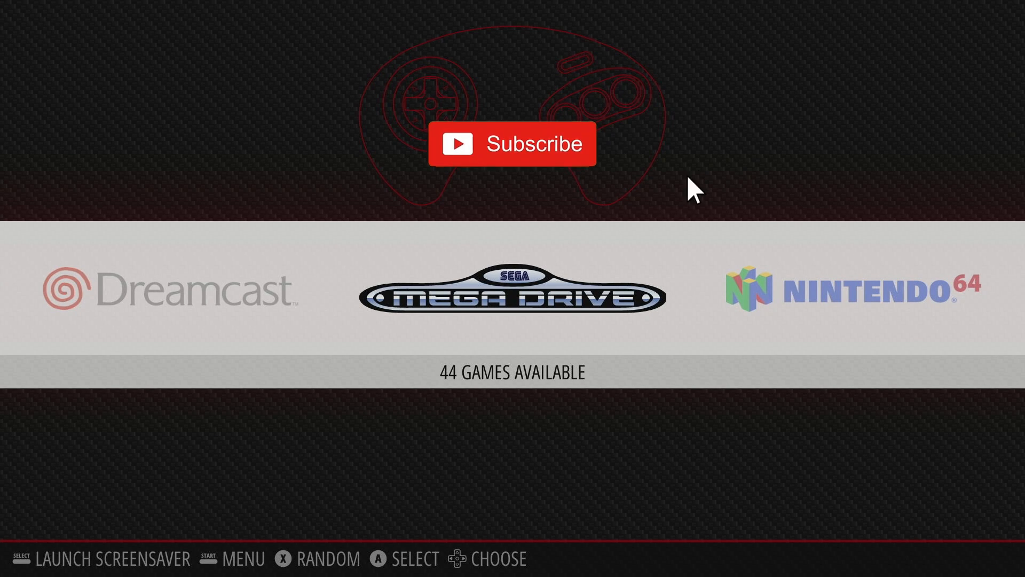
Change to the /etc/emulationstation directory from the terminal
{"action": "left_click", "coordinate": [511, 143]}
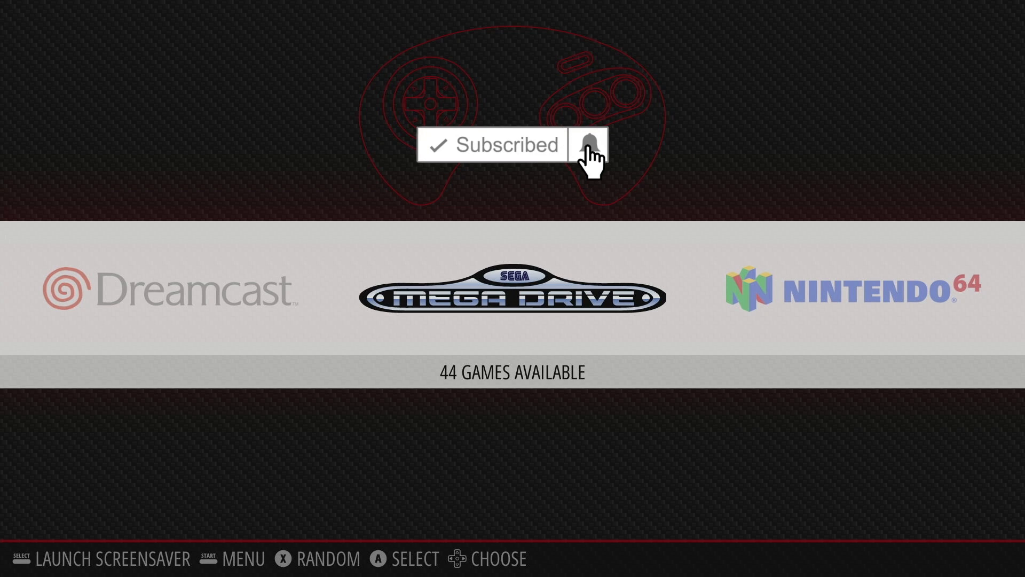
{"action": "scroll", "scroll_direction": "right", "scroll_amount": 3}
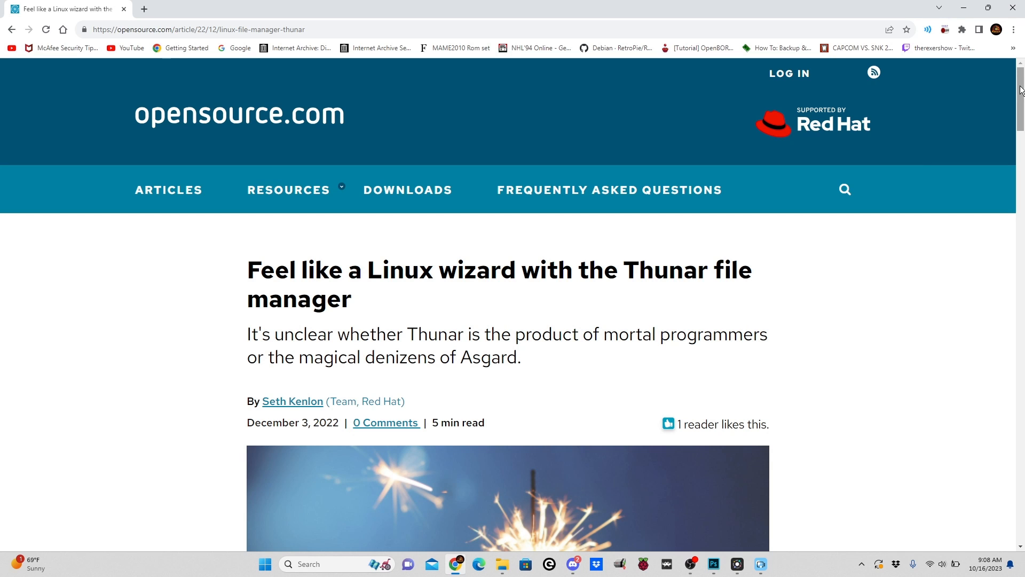
{"action": "scroll", "scroll_direction": "down", "scroll_amount": 3}
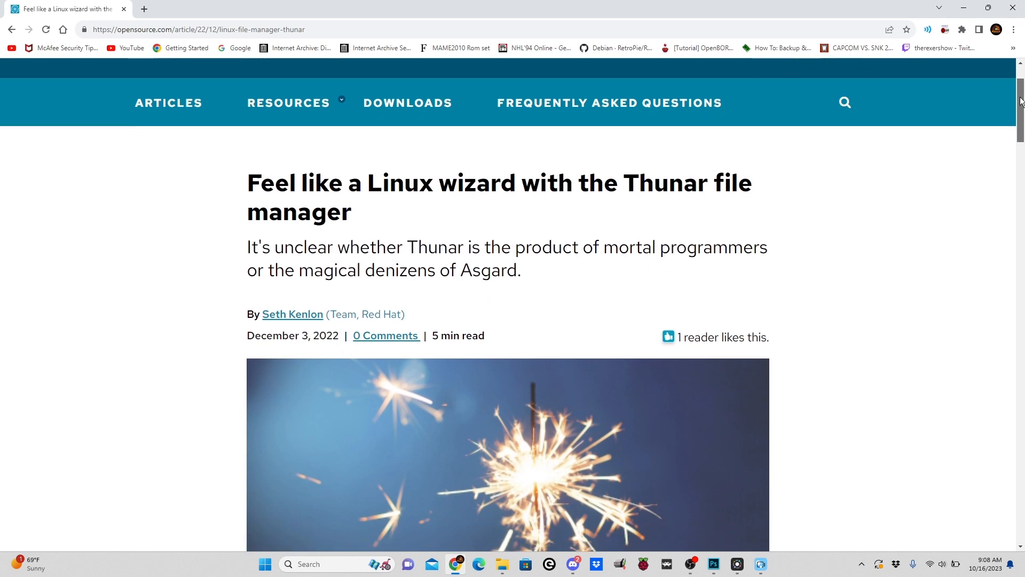
{"action": "scroll", "scroll_direction": "down", "scroll_amount": 3}
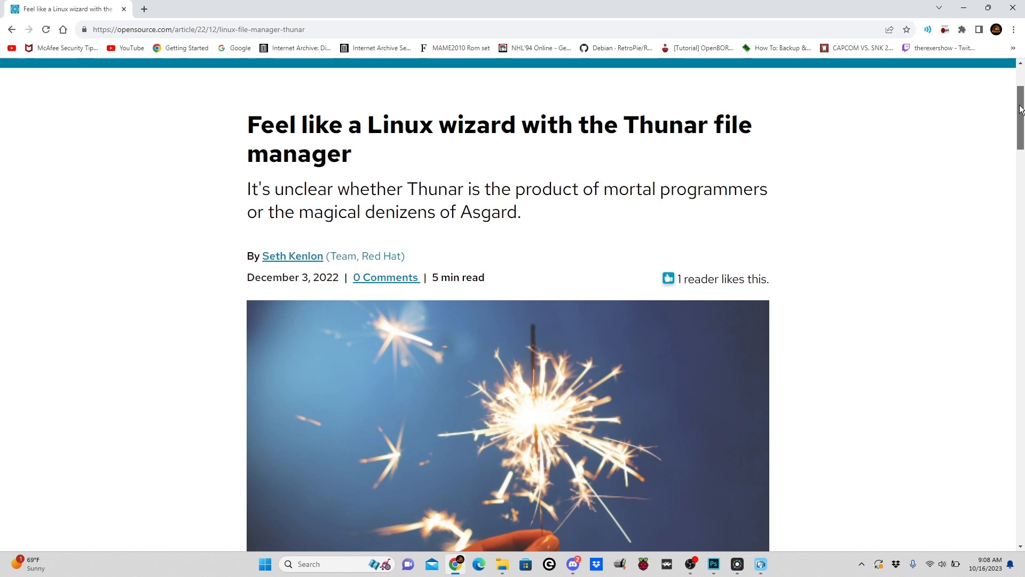
{"action": "scroll", "scroll_direction": "down", "scroll_amount": 3}
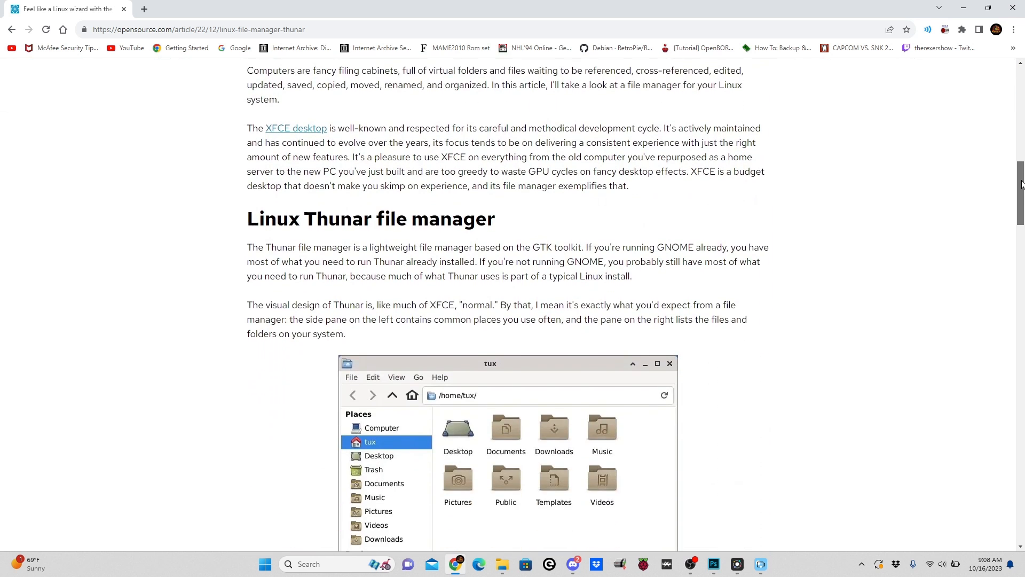
{"action": "scroll", "scroll_direction": "down", "scroll_amount": 3}
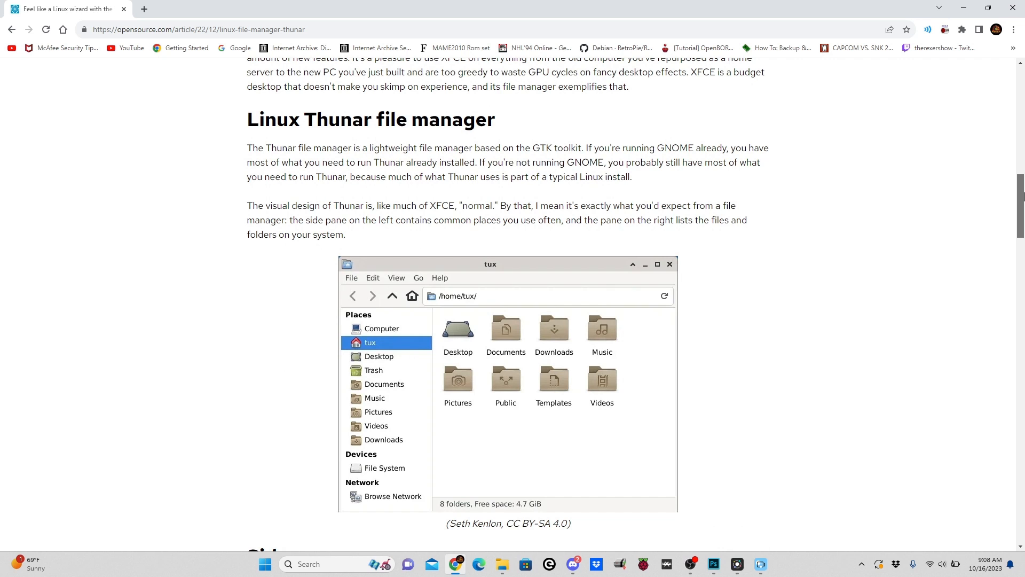
{"action": "scroll", "scroll_direction": "down", "scroll_amount": 3}
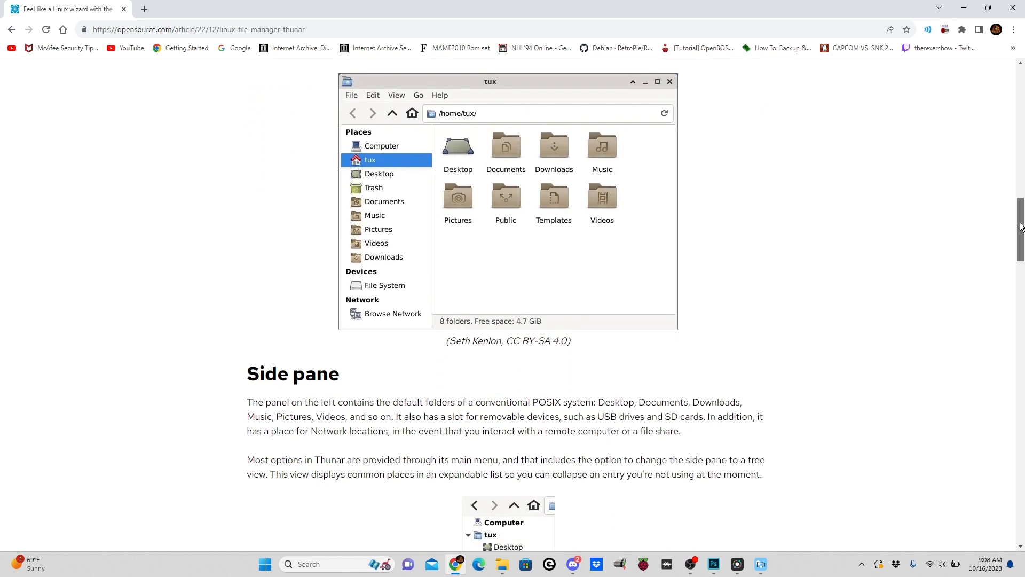
{"action": "scroll", "scroll_direction": "down", "scroll_amount": 3}
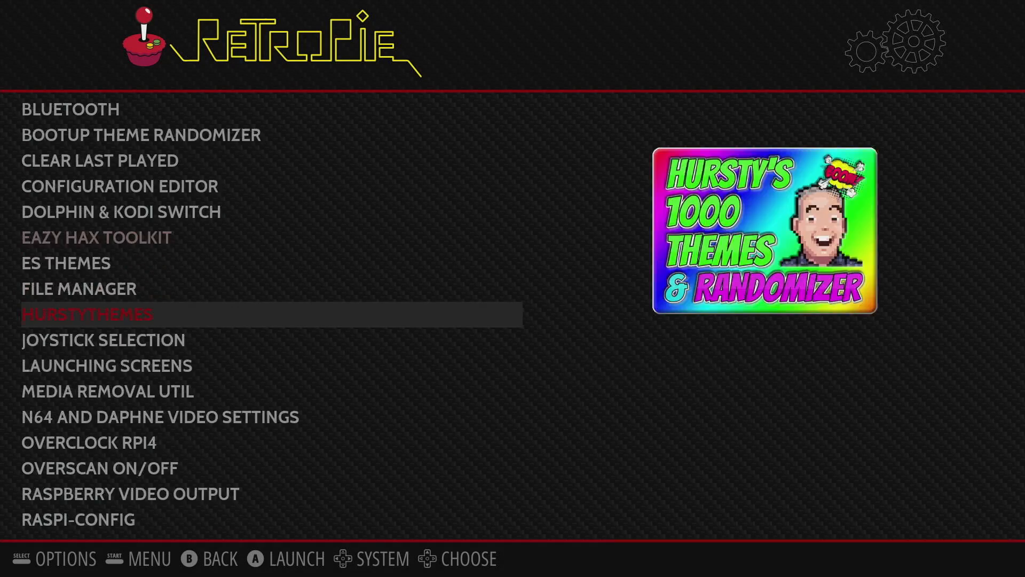
{"action": "scroll", "scroll_direction": "down", "scroll_amount": 3}
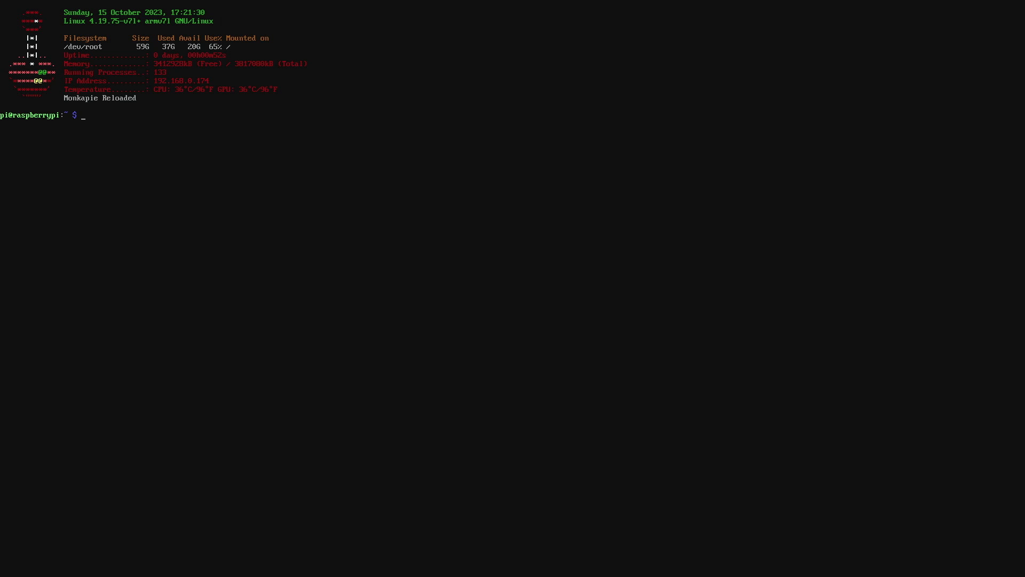
{"action": "type", "text": "cd /et"}
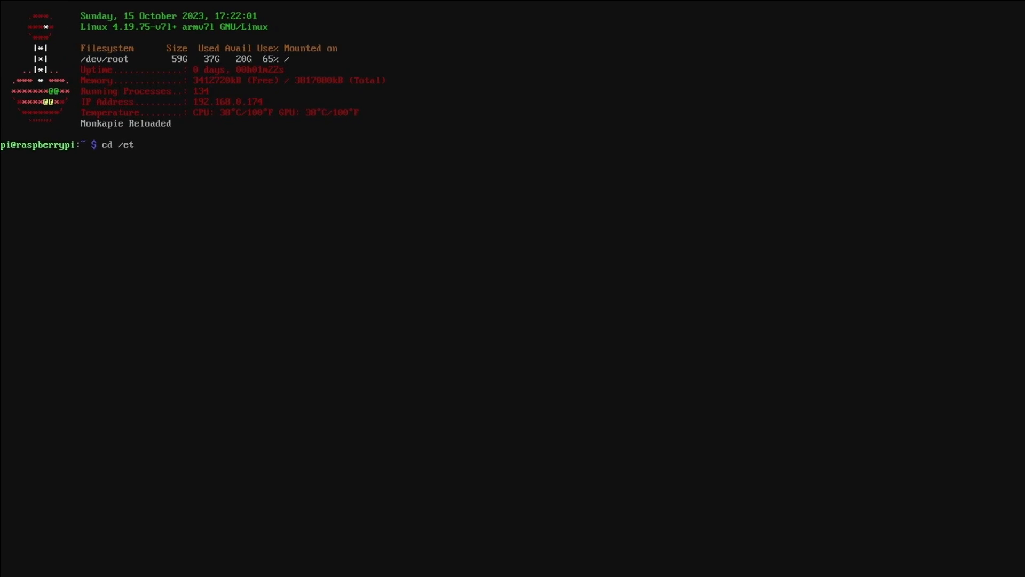
{"action": "type", "text": "c/emu"}
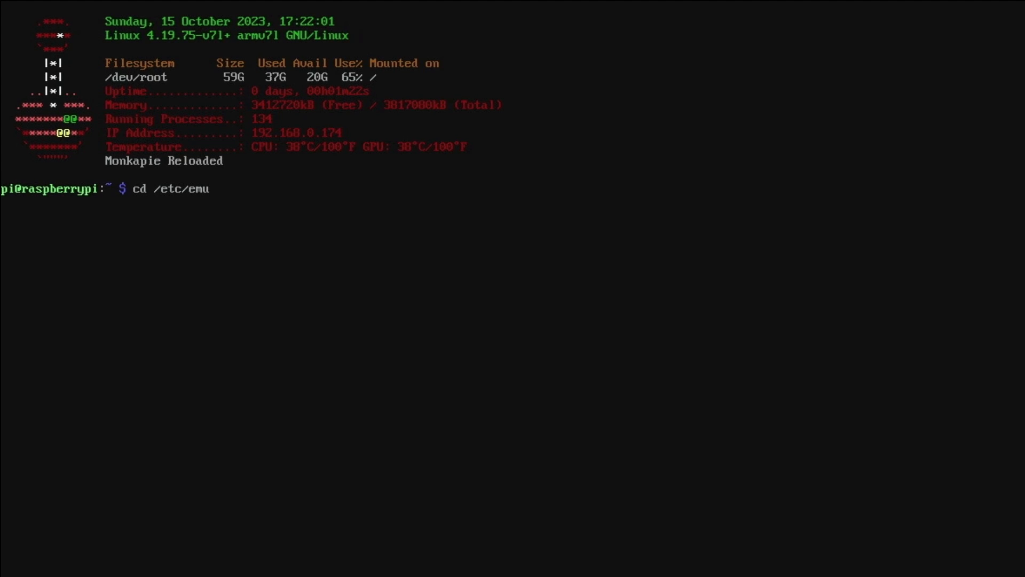
{"action": "type", "text": "lati"}
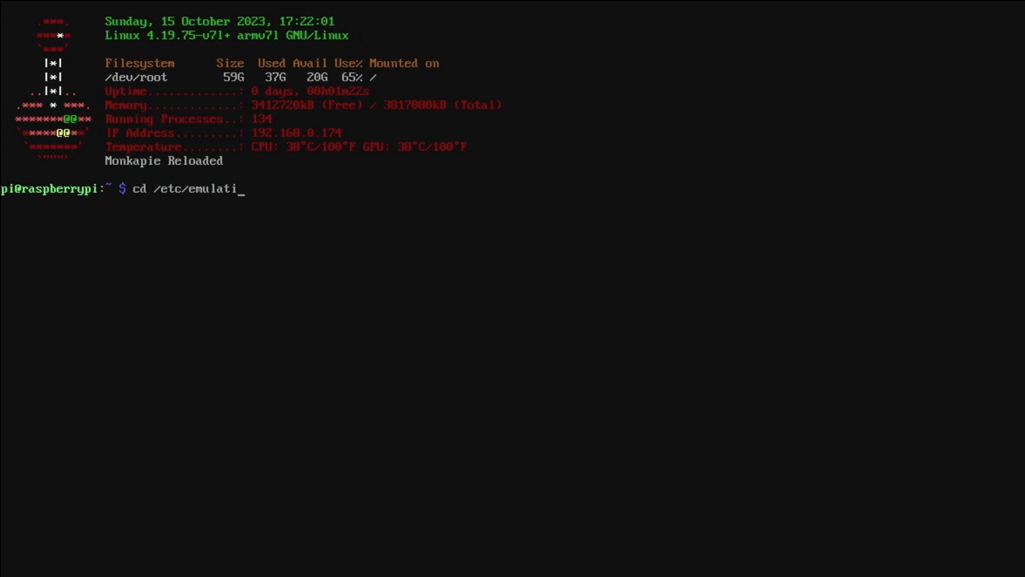
{"action": "type", "text": "onstat"}
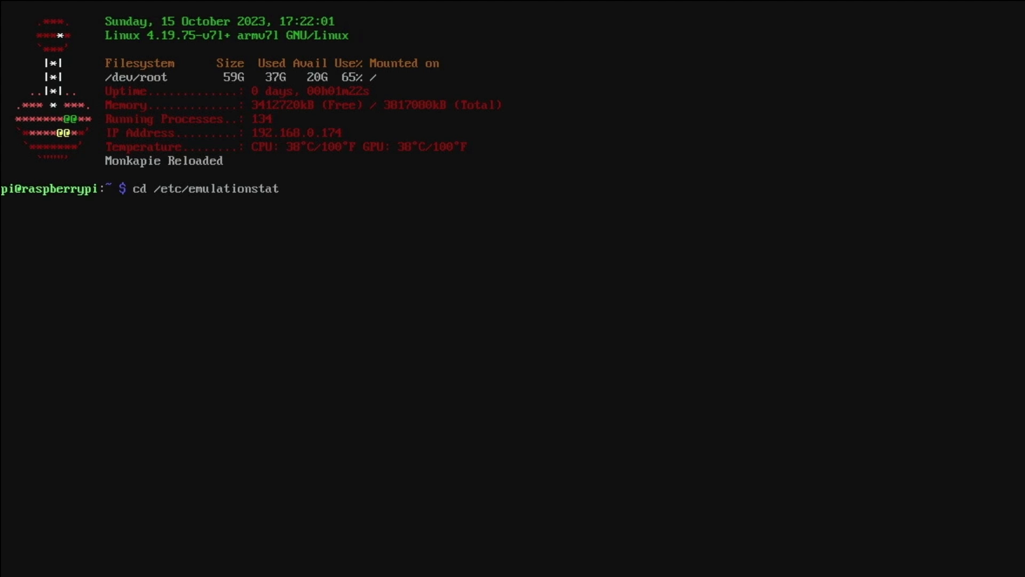
{"action": "type", "text": "ion"}
{"action": "type", "text": "s"}
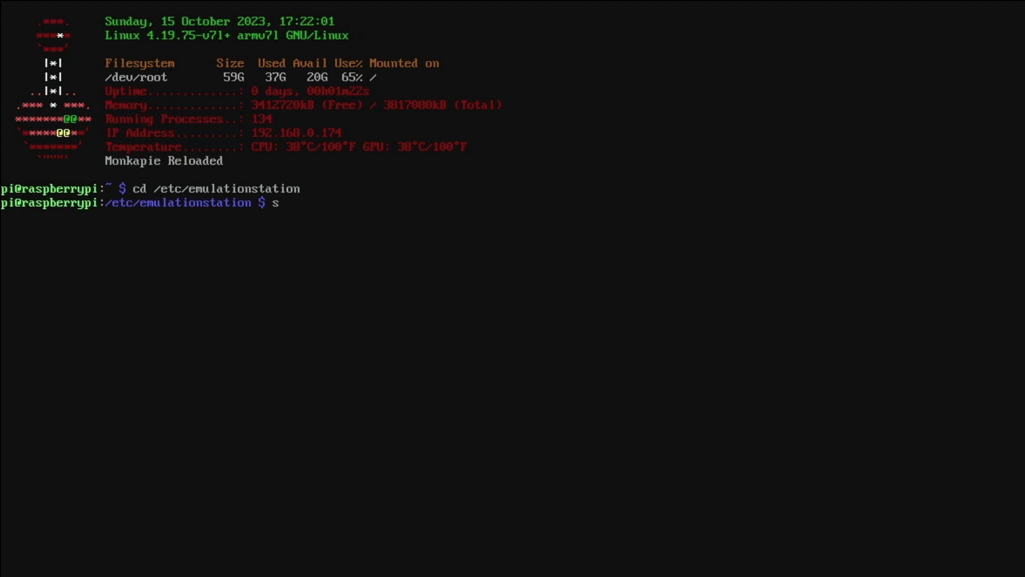
Open es_systems.cfg in nano with sudo for editing
{"action": "type", "text": "udo n"}
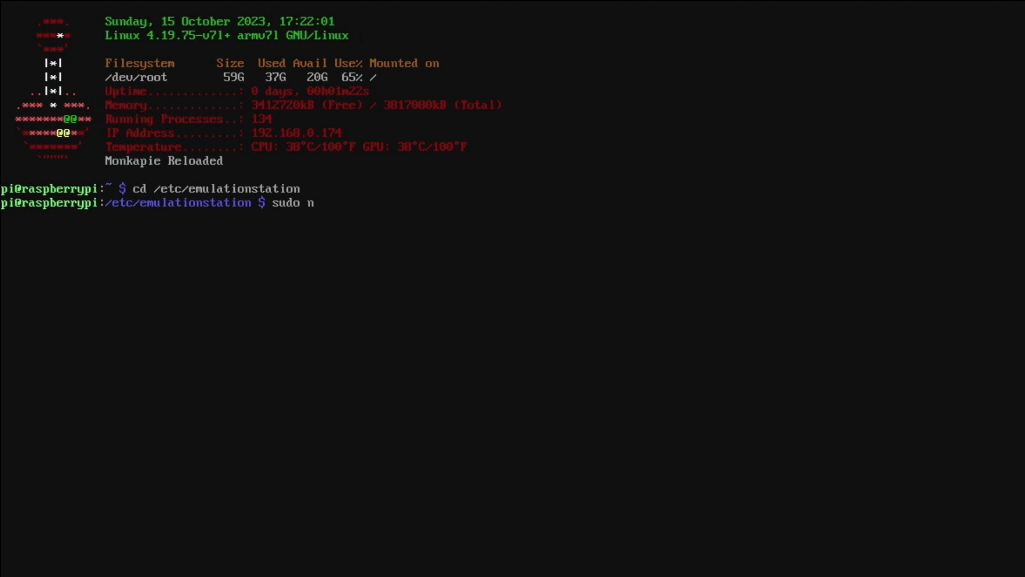
{"action": "type", "text": "ano"}
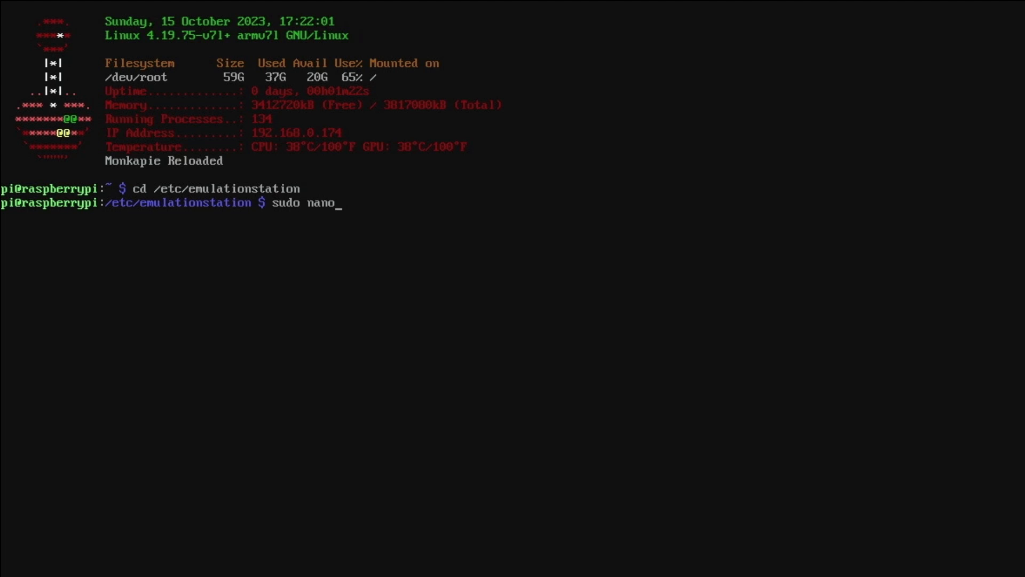
{"action": "type", "text": "es"}
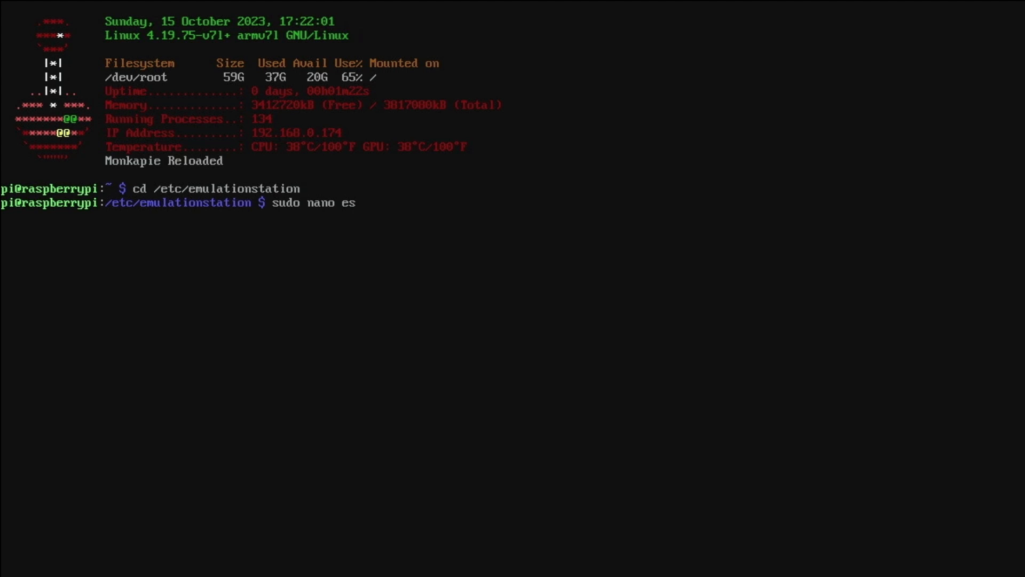
{"action": "type", "text": "_systems"}
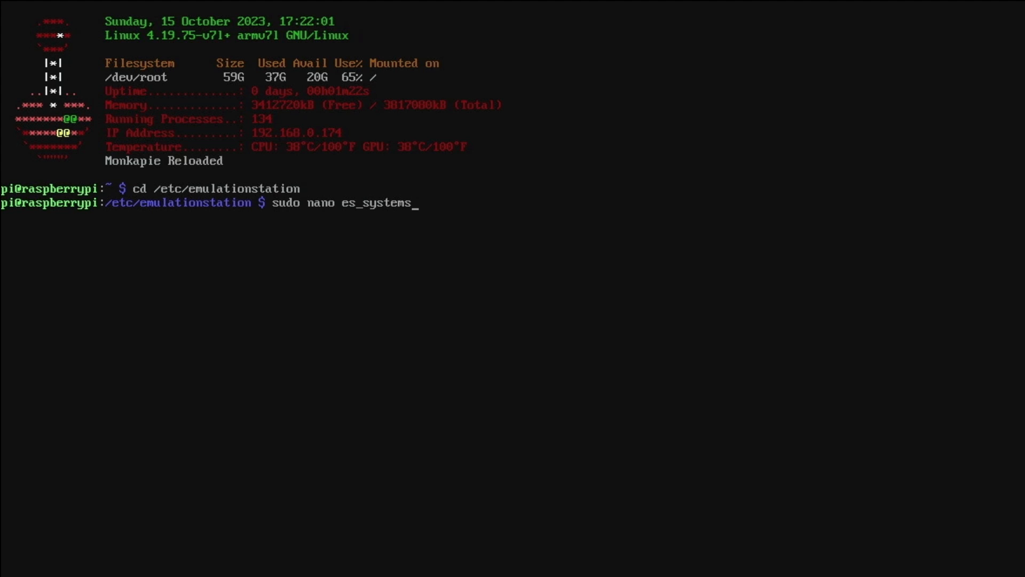
{"action": "type", "text": "."}
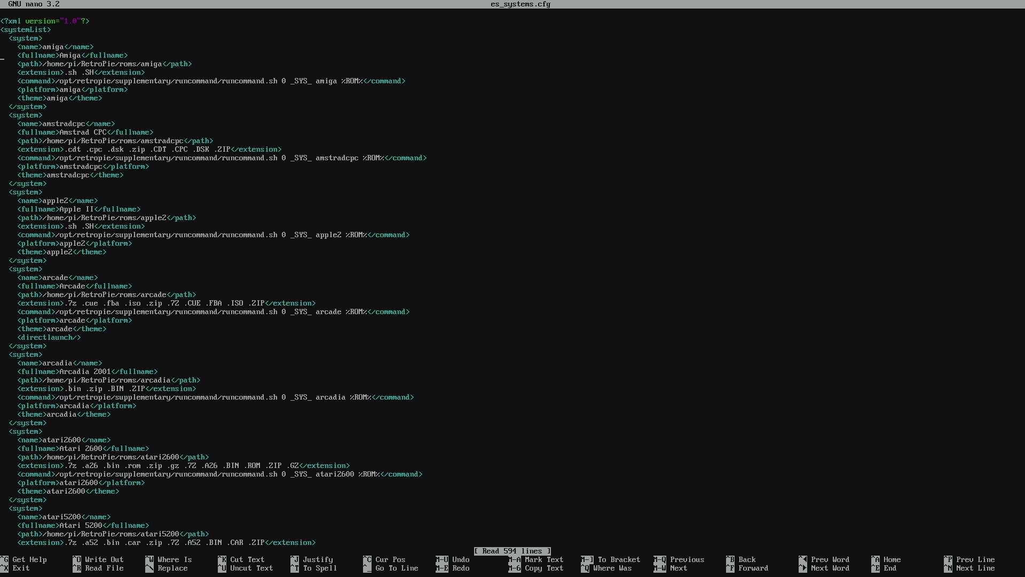
Replace megadrive with genesis in the Sega Genesis entry's name and platform
{"action": "scroll", "scroll_direction": "down", "scroll_amount": 3}
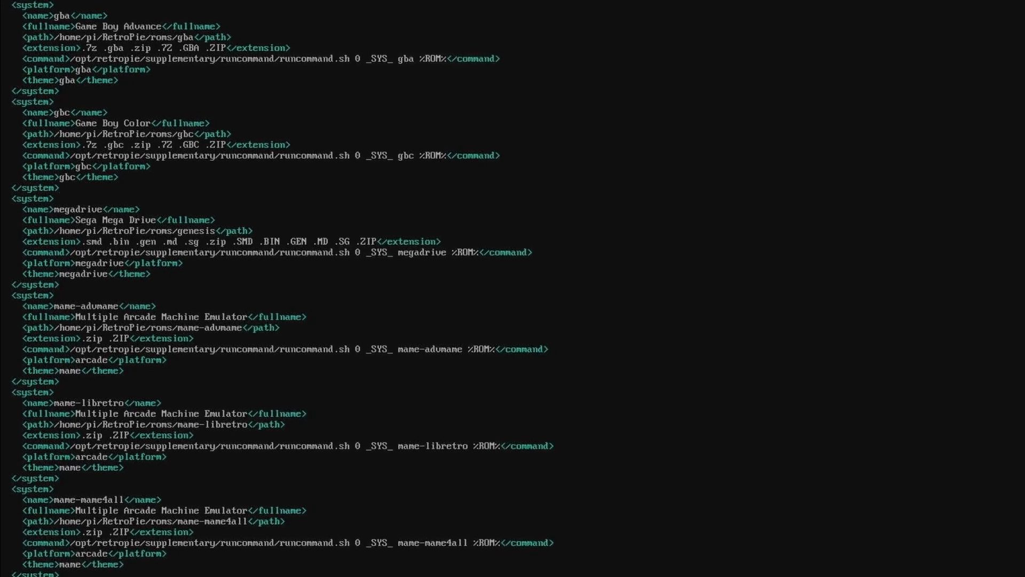
{"action": "scroll", "scroll_direction": "down", "scroll_amount": 3}
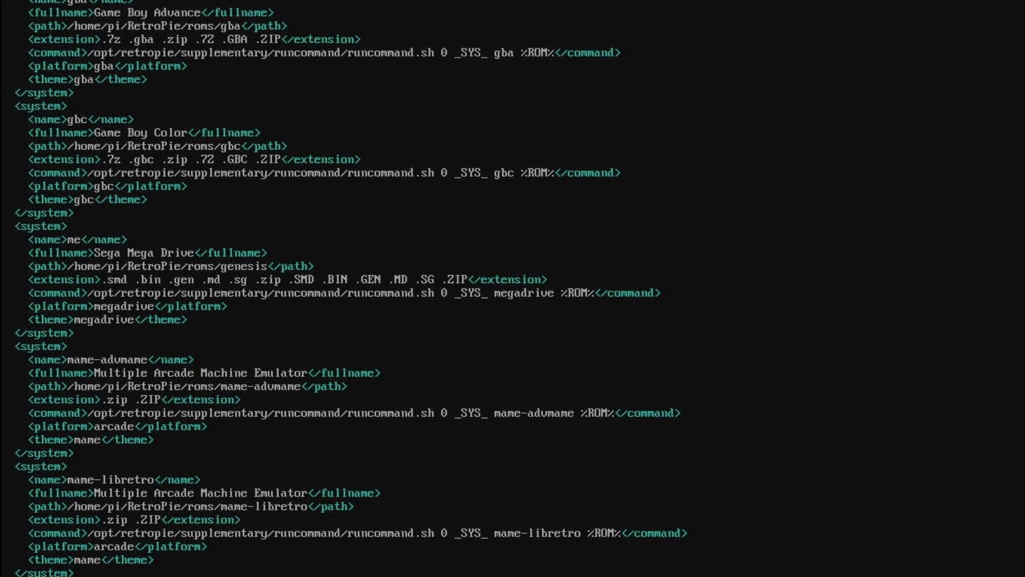
{"action": "key", "text": "BackSpace"}
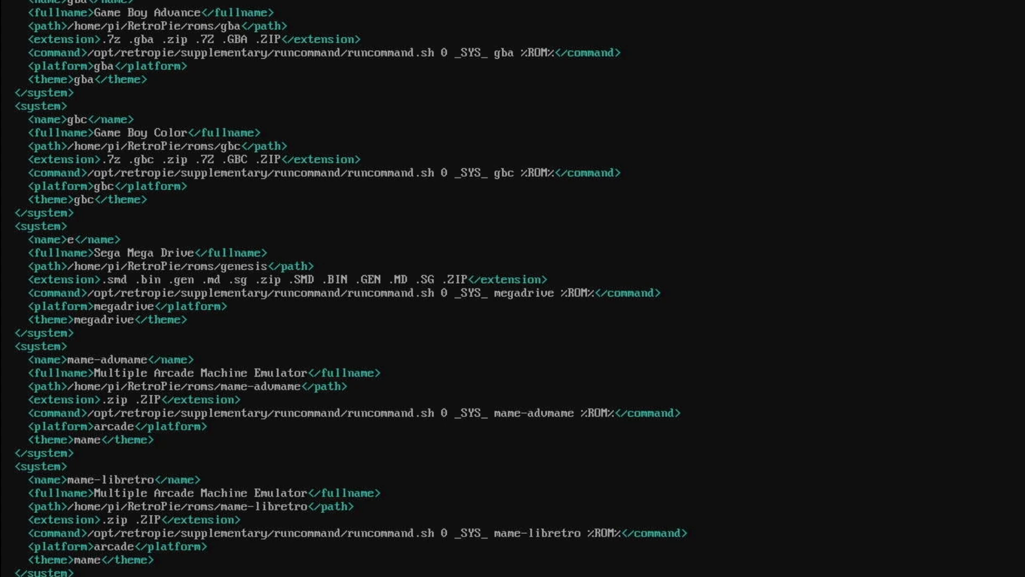
{"action": "left_click", "coordinate": [68, 239]}
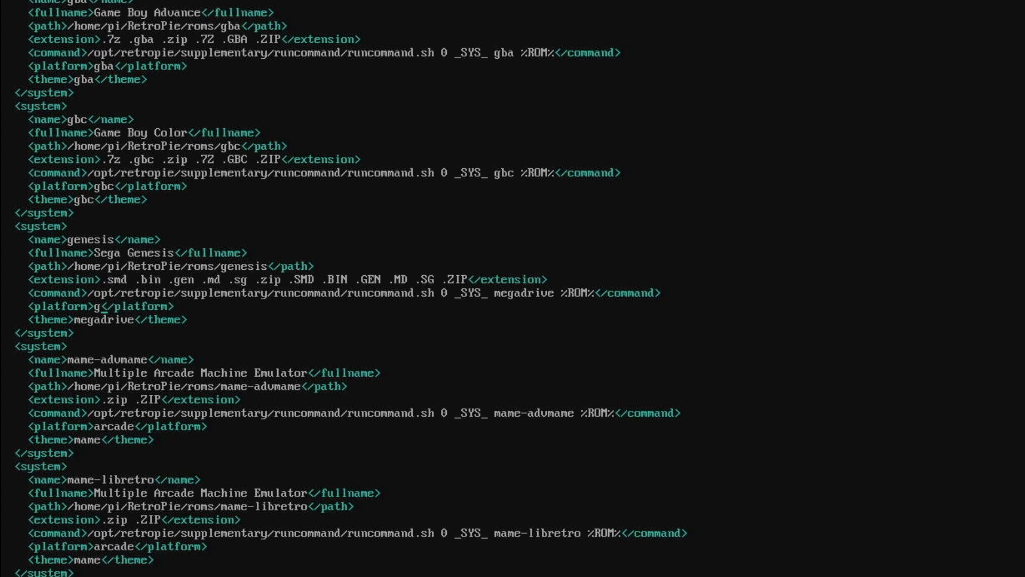
{"action": "type", "text": "enesis"}
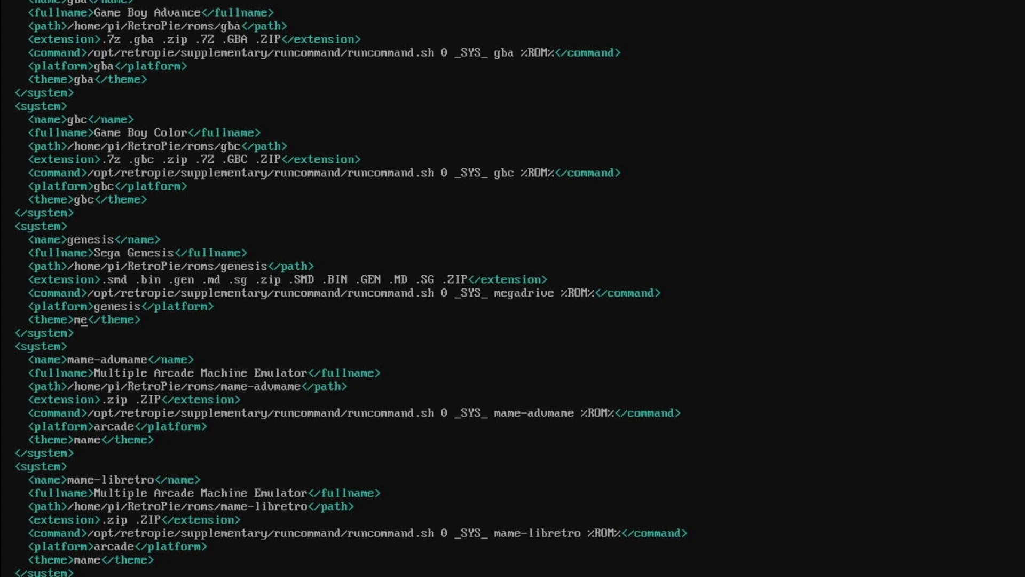
Change the entry's theme value from megadrive to genesis
{"action": "key", "text": "BackSpace"}
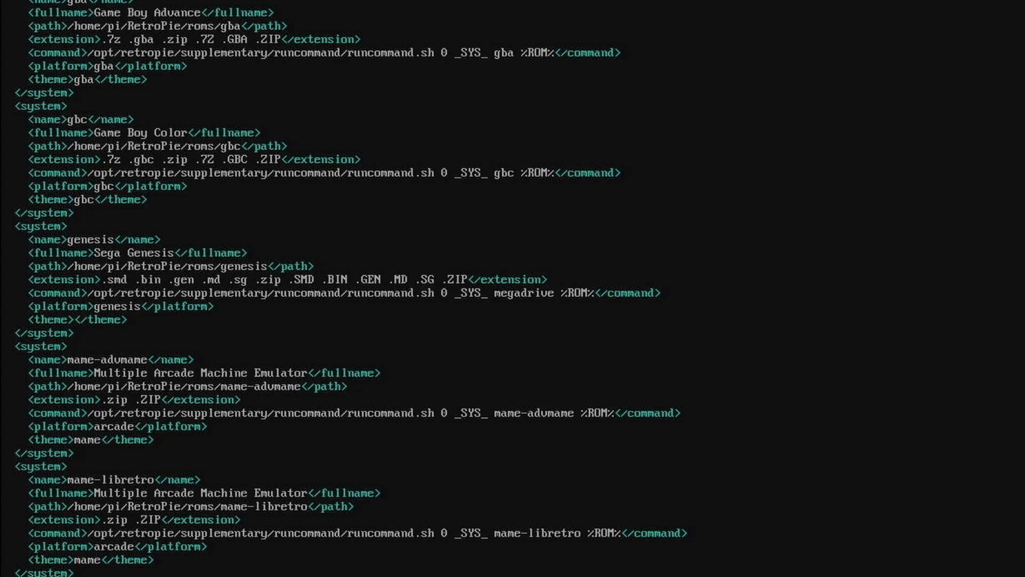
{"action": "type", "text": "genesis"}
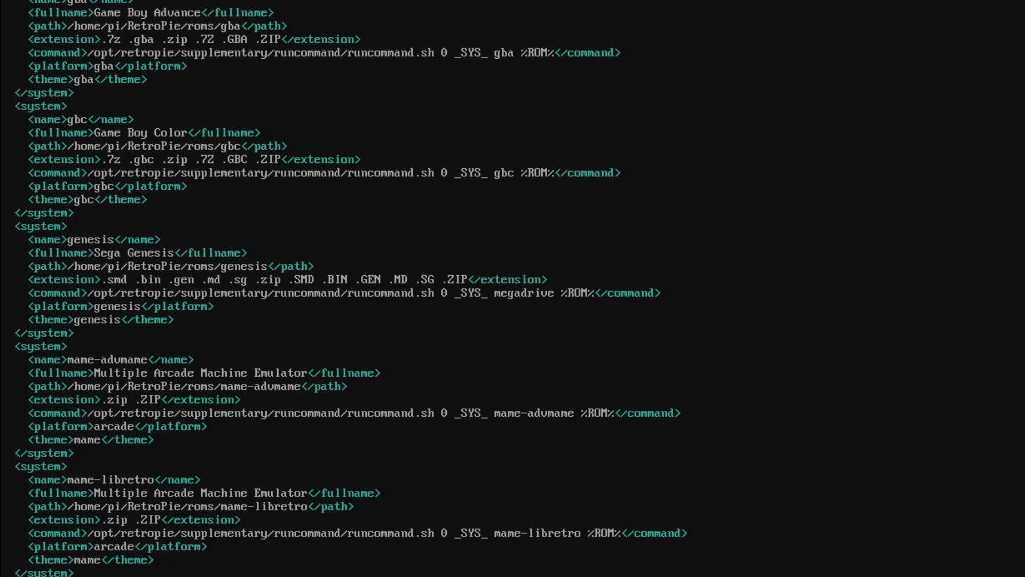
{"action": "left_click", "coordinate": [110, 320]}
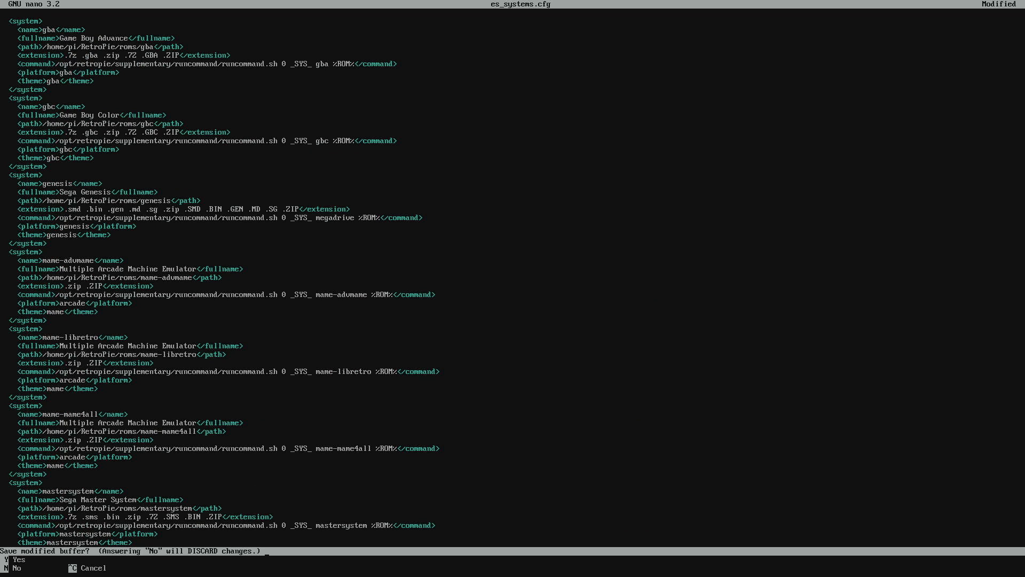
Write es_systems.cfg, leave nano and exit the shell back to EmulationStation
{"action": "key", "text": "y"}
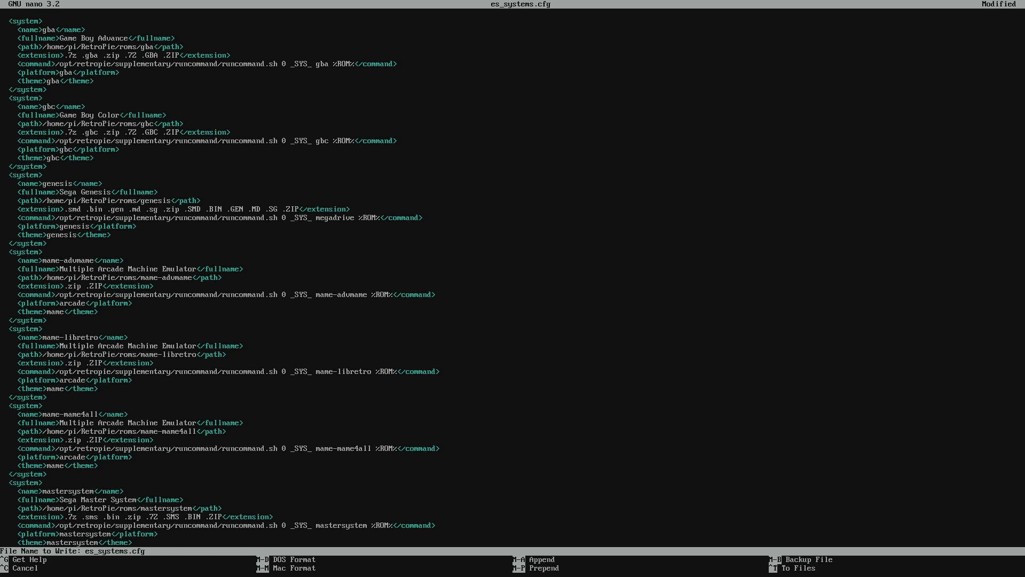
{"action": "key", "text": "enter"}
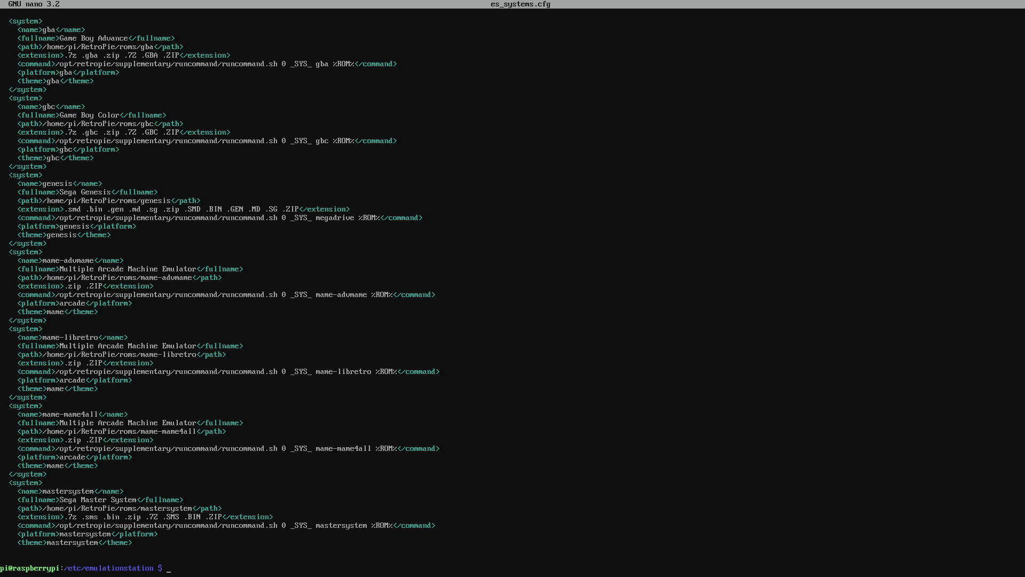
{"action": "type", "text": "exit"}
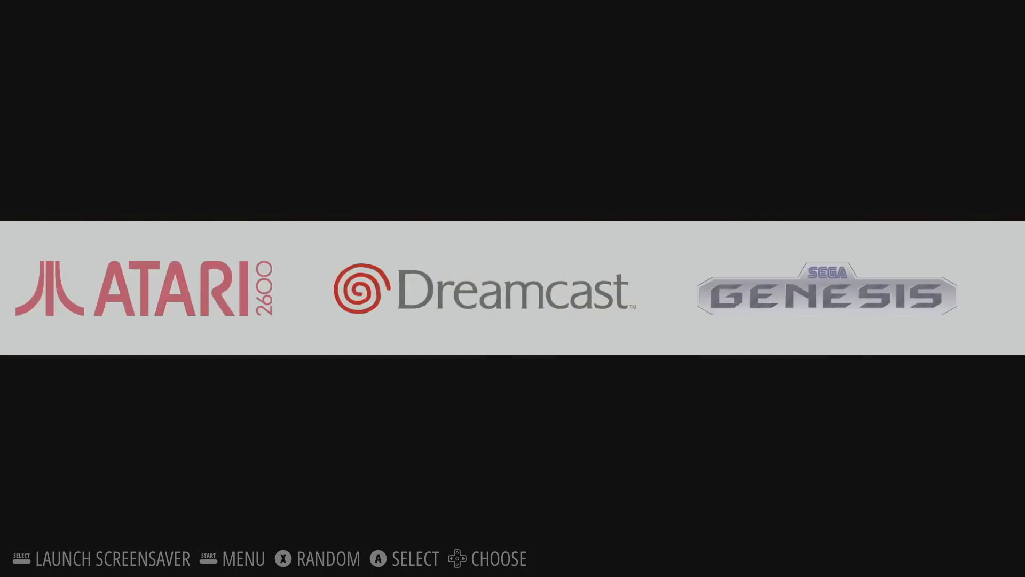
{"action": "scroll", "scroll_direction": "right", "scroll_amount": 3}
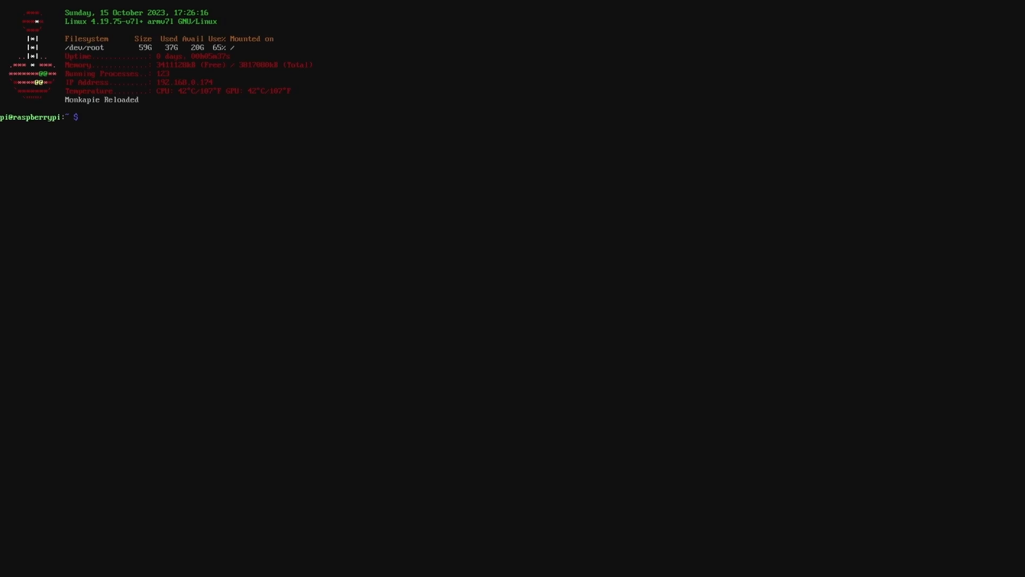
Run sudo apt install thunar and answer y to install the Thunar file manager
{"action": "type", "text": "sudo"}
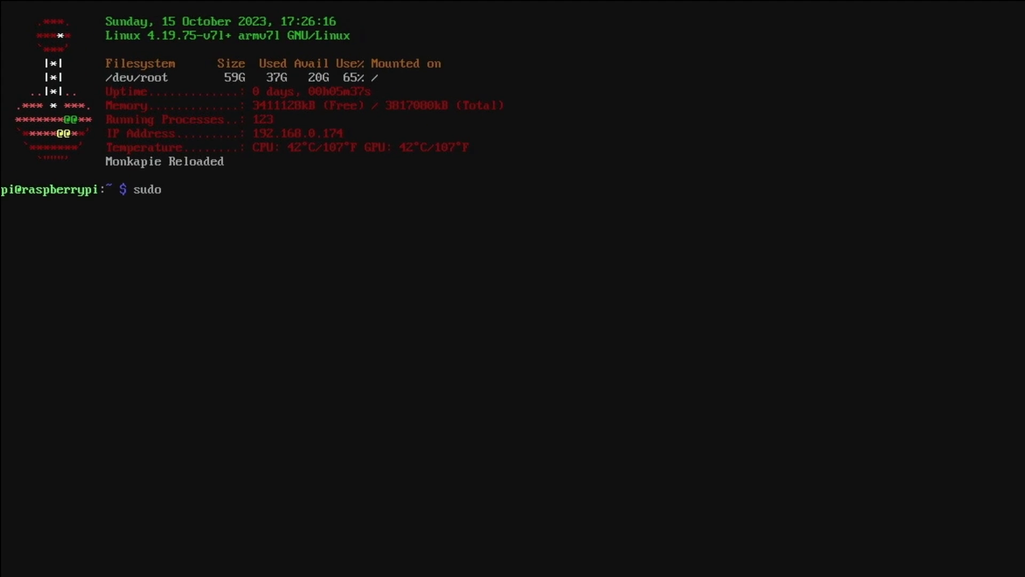
{"action": "type", "text": "apt in"}
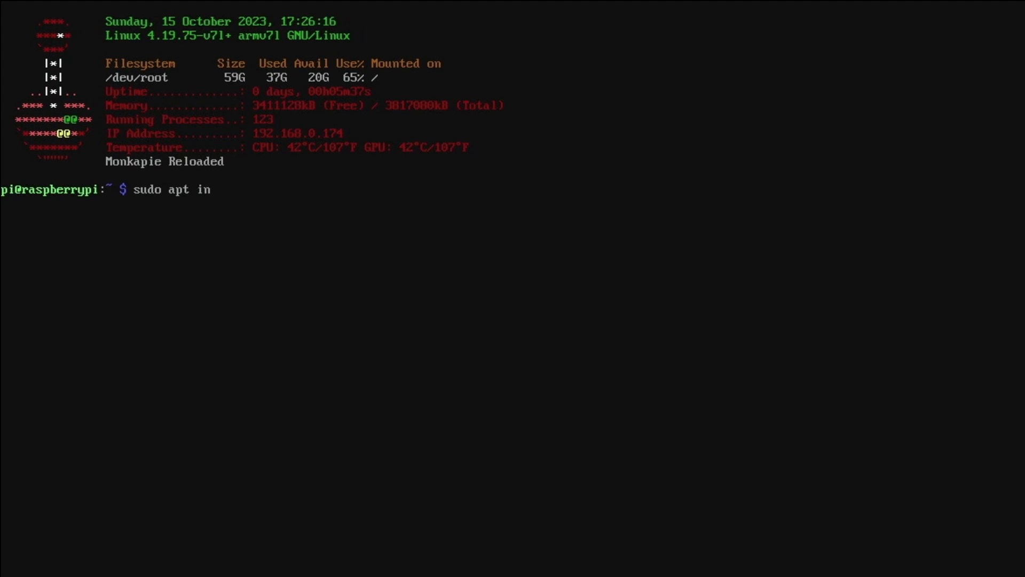
{"action": "type", "text": "stall"}
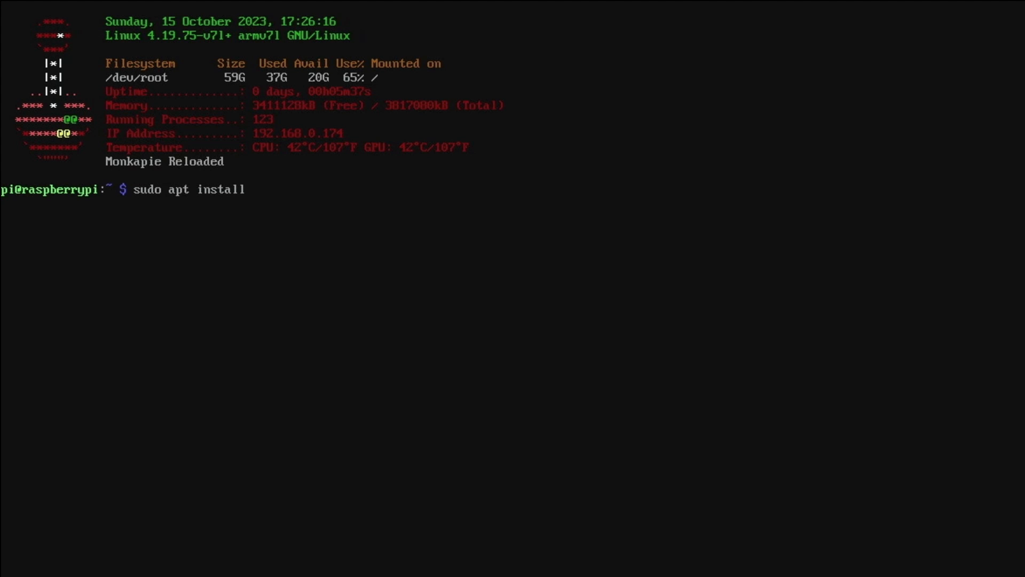
{"action": "type", "text": "thunar"}
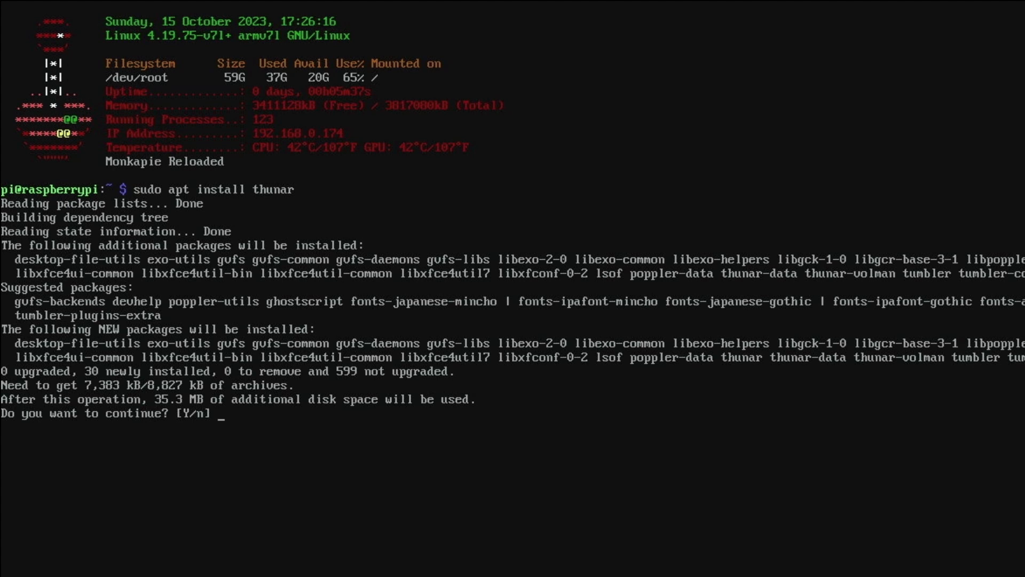
{"action": "type", "text": "y"}
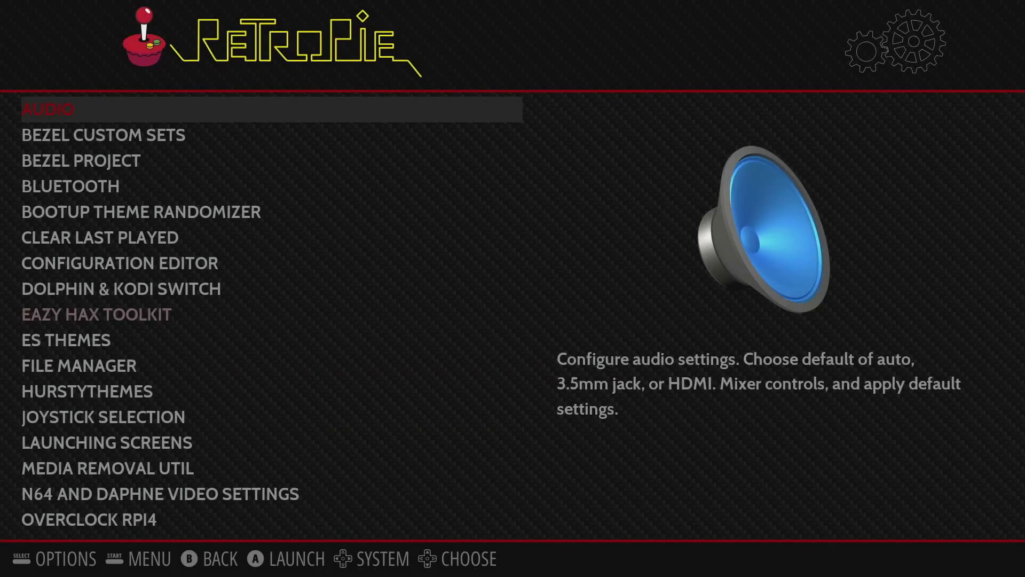
In RetroPie-Setup choose raspbiantools and select Install Pixel desktop environment
{"action": "scroll", "scroll_direction": "down", "scroll_amount": 3}
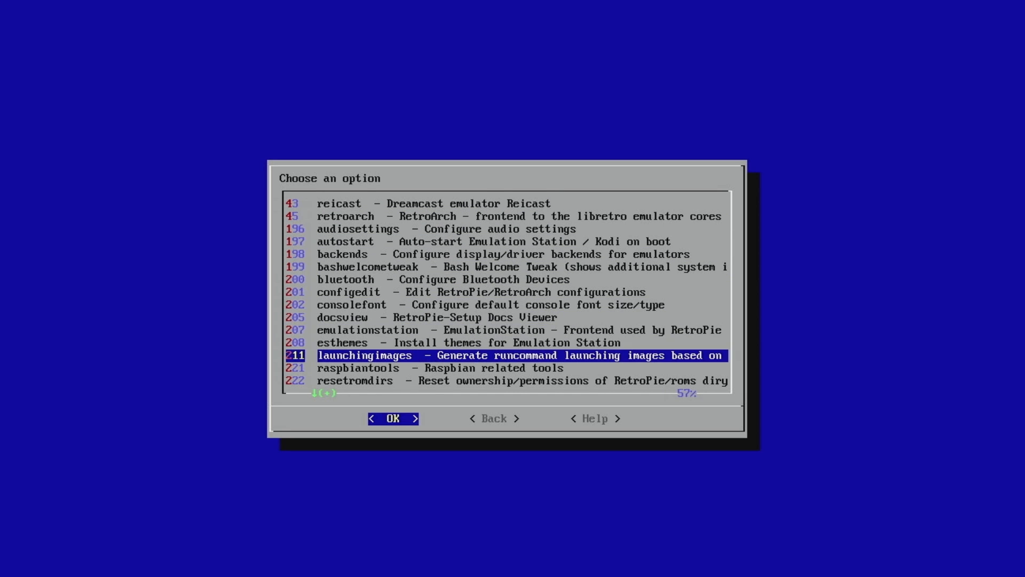
{"action": "key", "text": "Down"}
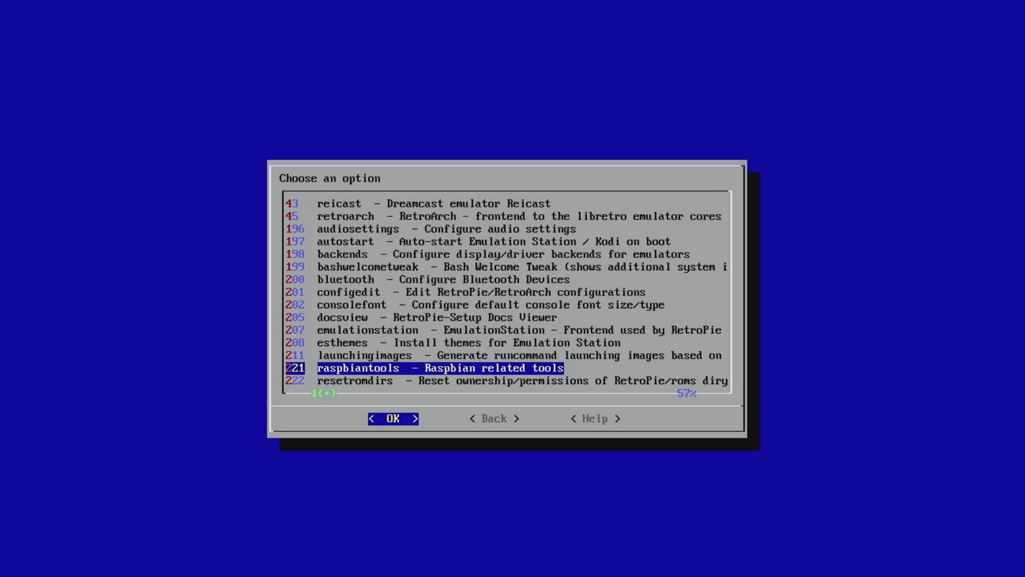
{"action": "left_click", "coordinate": [392, 418]}
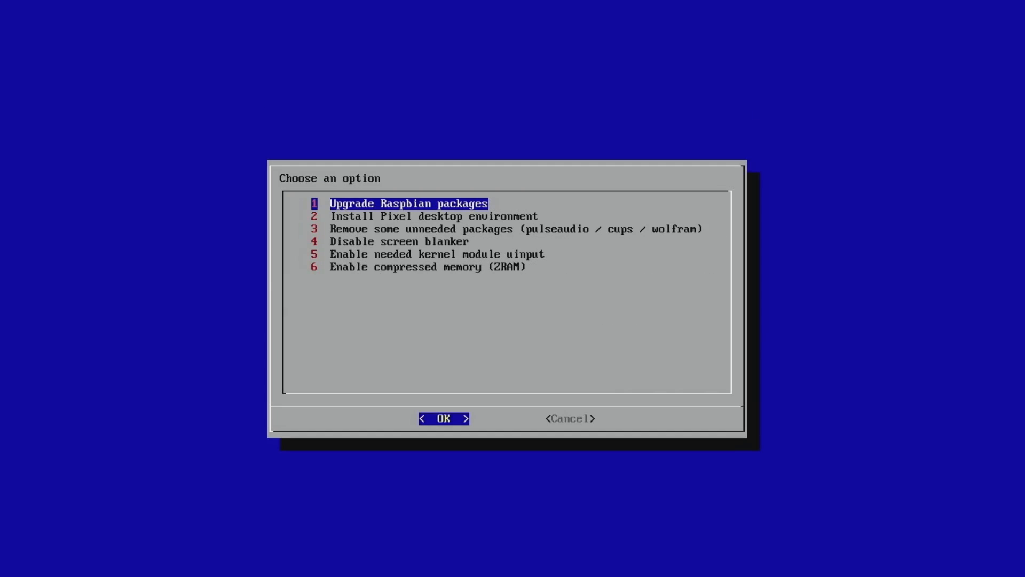
{"action": "key", "text": "Down"}
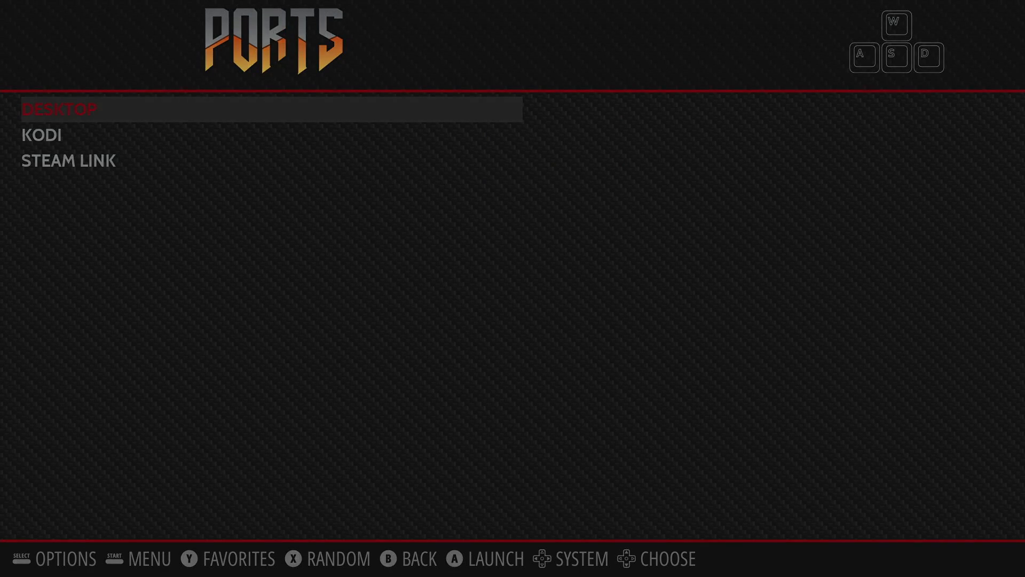
Launch the desktop from Ports and reach the Thunar launcher's Desktop Entry properties
{"action": "left_click", "coordinate": [58, 109]}
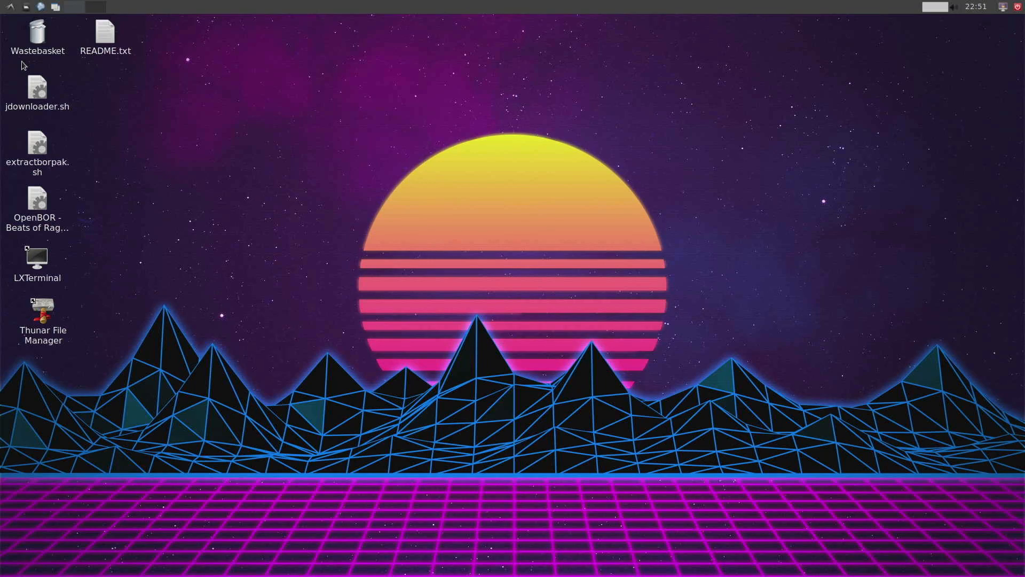
{"action": "left_click", "coordinate": [9, 7]}
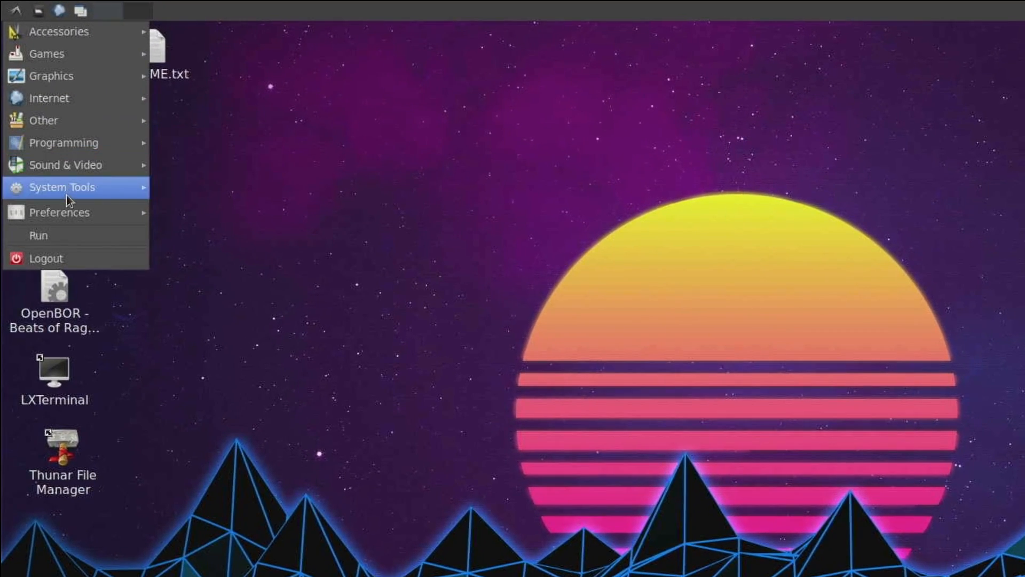
{"action": "mouse_move", "coordinate": [69, 187]}
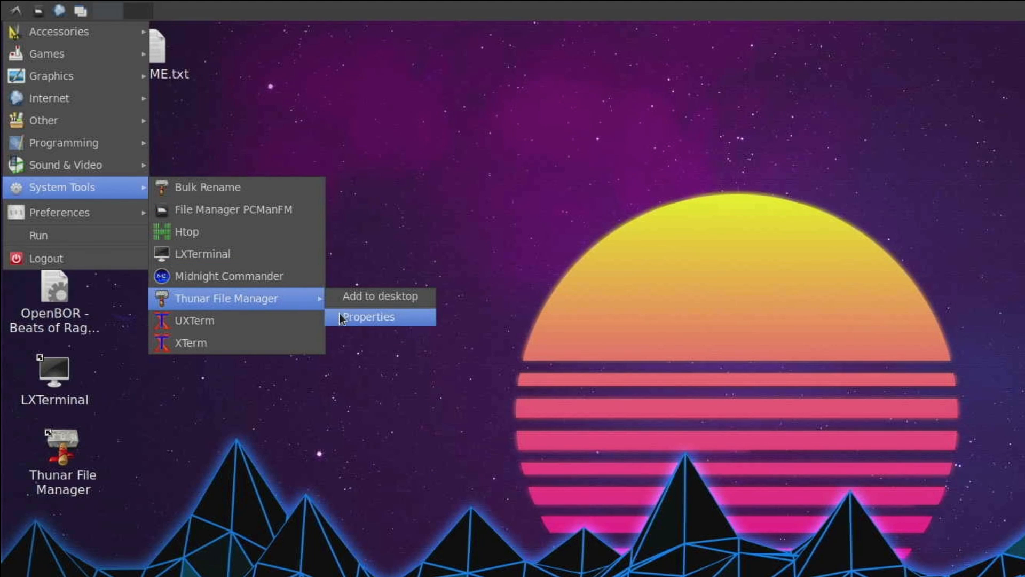
{"action": "left_click", "coordinate": [370, 317]}
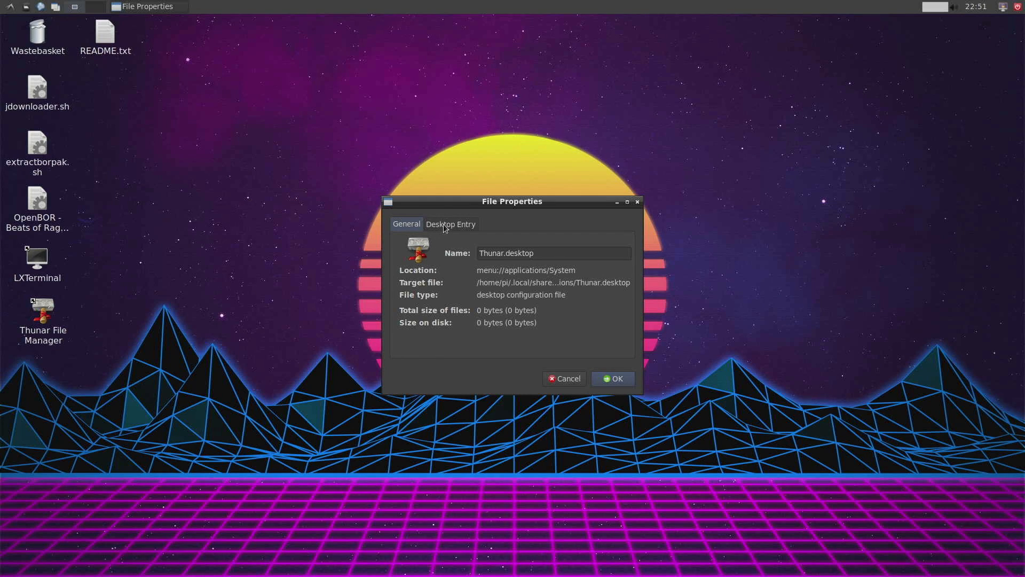
{"action": "left_click", "coordinate": [450, 224]}
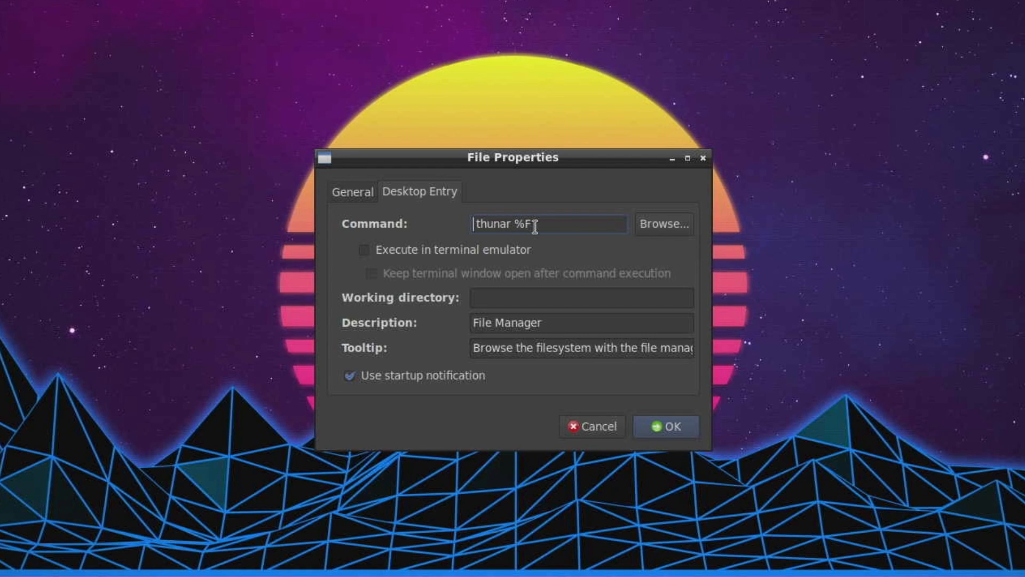
Set the launcher command to 'sudo thunar %F' and confirm with OK
{"action": "type", "text": "sudo"}
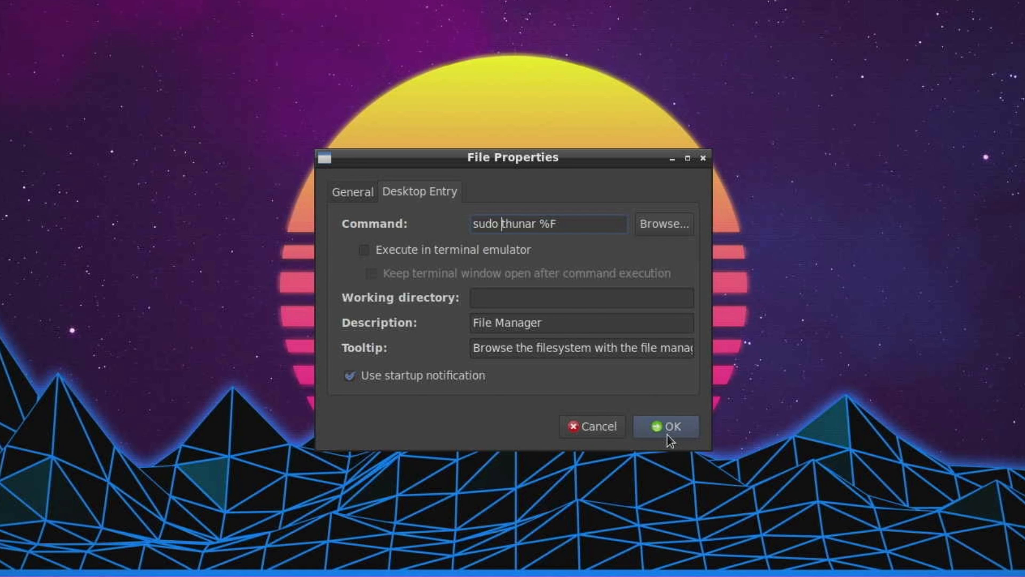
{"action": "left_click", "coordinate": [665, 426]}
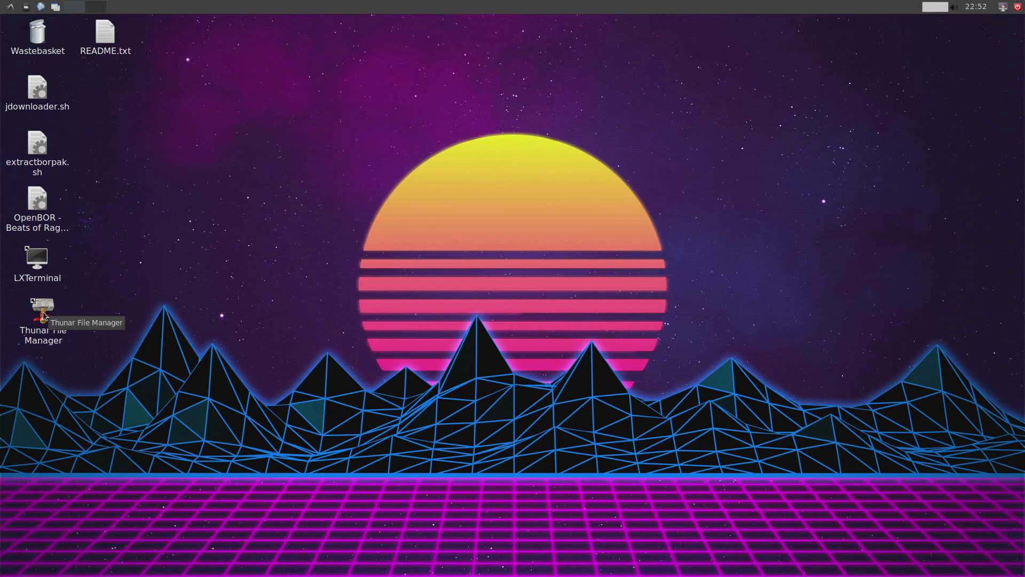
Start Thunar from its desktop shortcut via Execute and go to File System root
{"action": "left_click", "coordinate": [41, 312]}
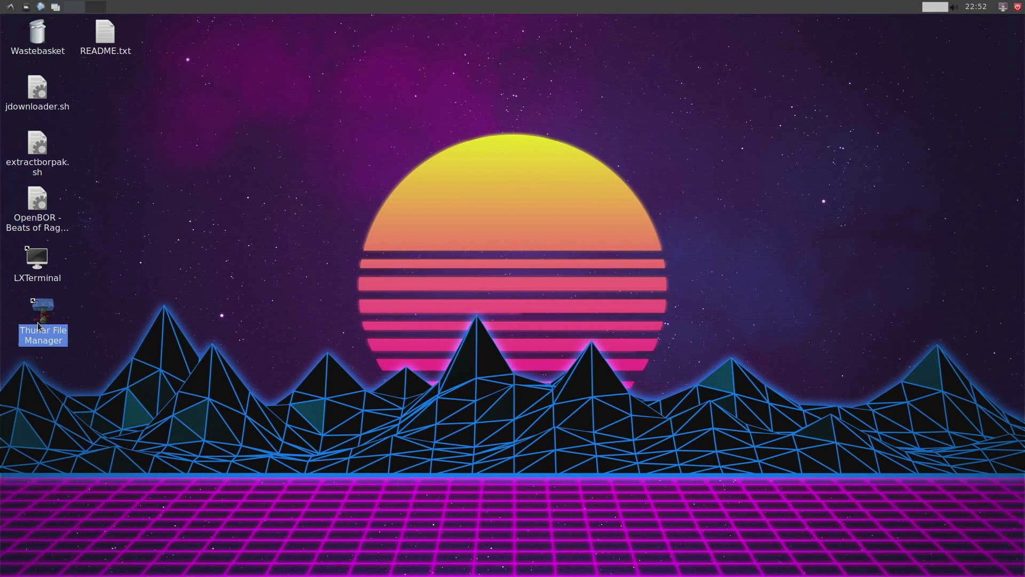
{"action": "double_click", "coordinate": [42, 313]}
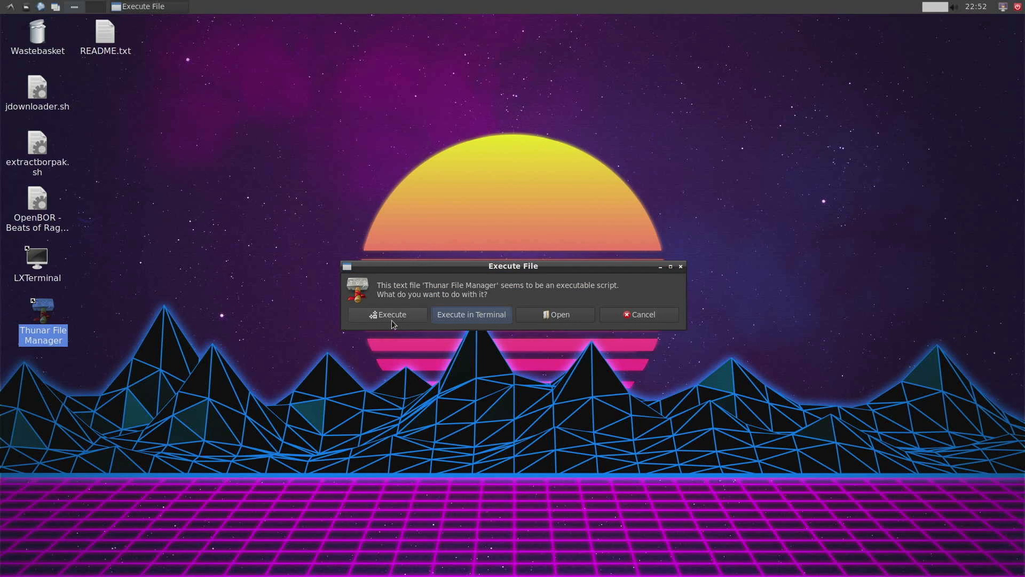
{"action": "left_click", "coordinate": [387, 314]}
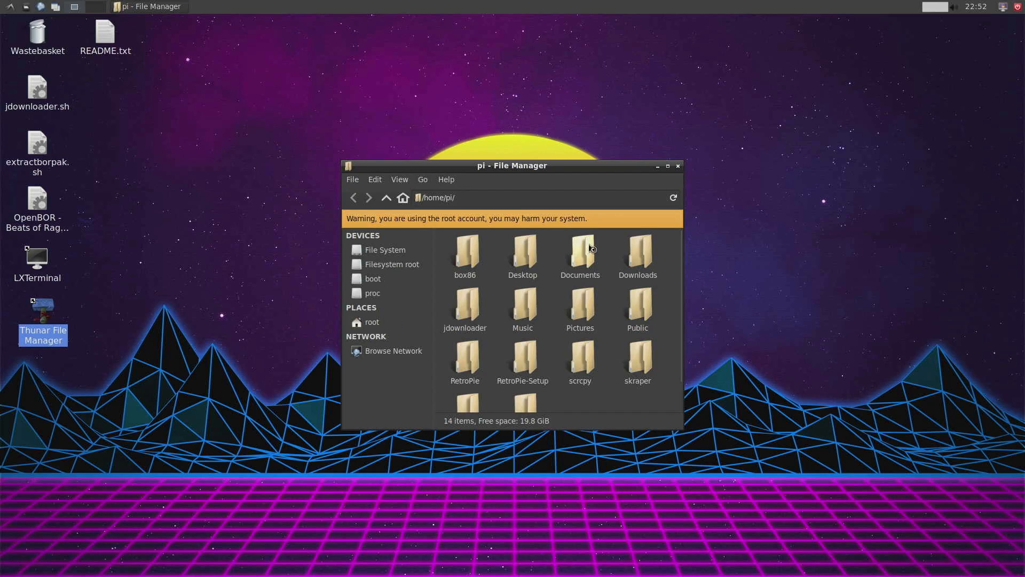
{"action": "left_click", "coordinate": [385, 250]}
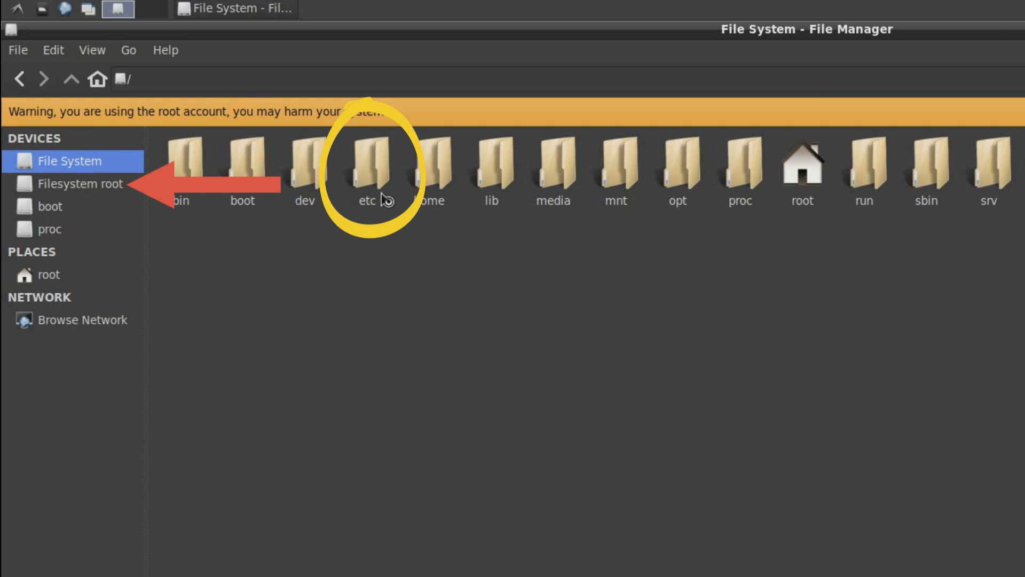
Navigate into /etc/emulationstation where es_systems.cfg is listed
{"action": "double_click", "coordinate": [372, 165]}
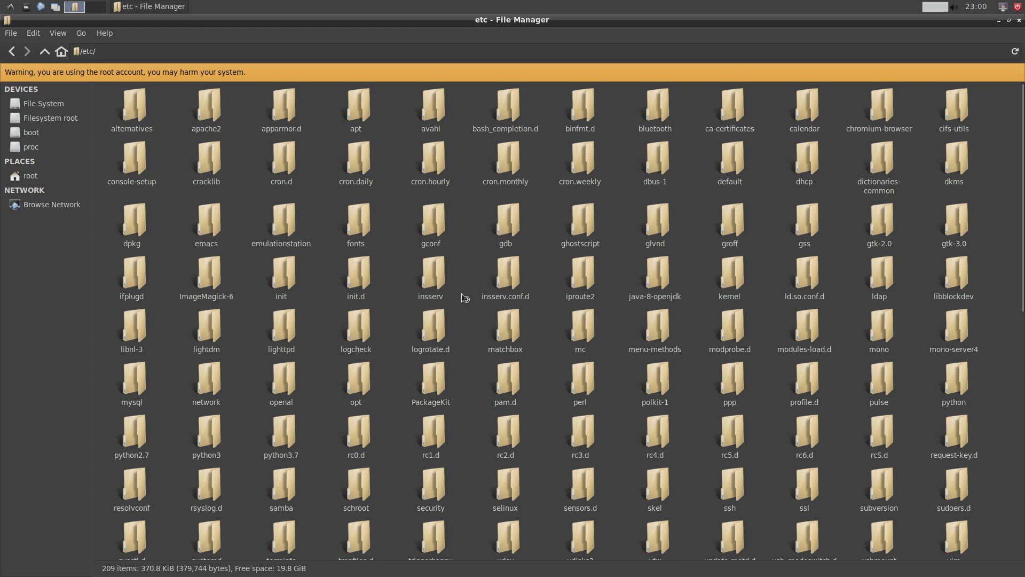
{"action": "left_click", "coordinate": [281, 219]}
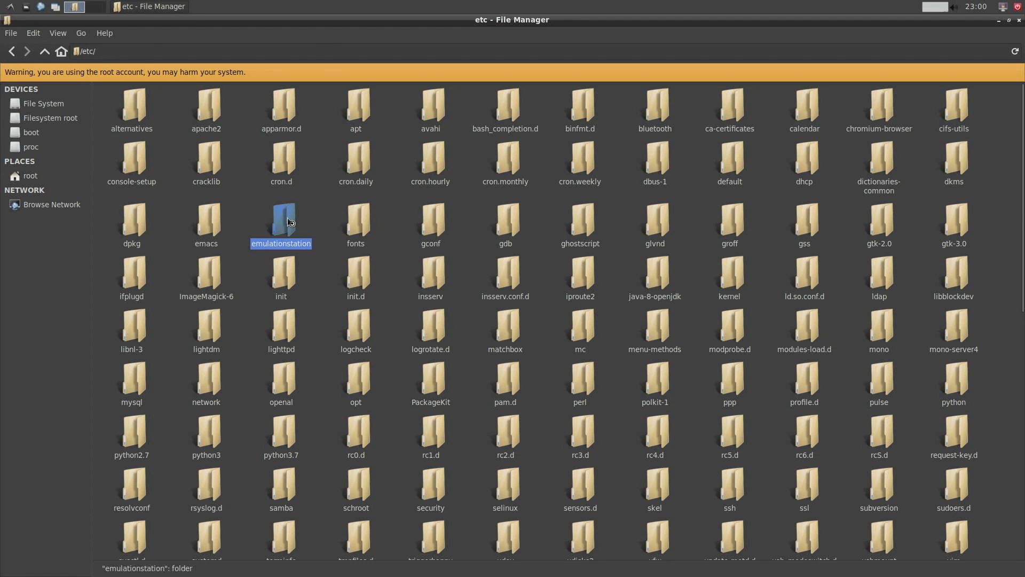
{"action": "double_click", "coordinate": [280, 221]}
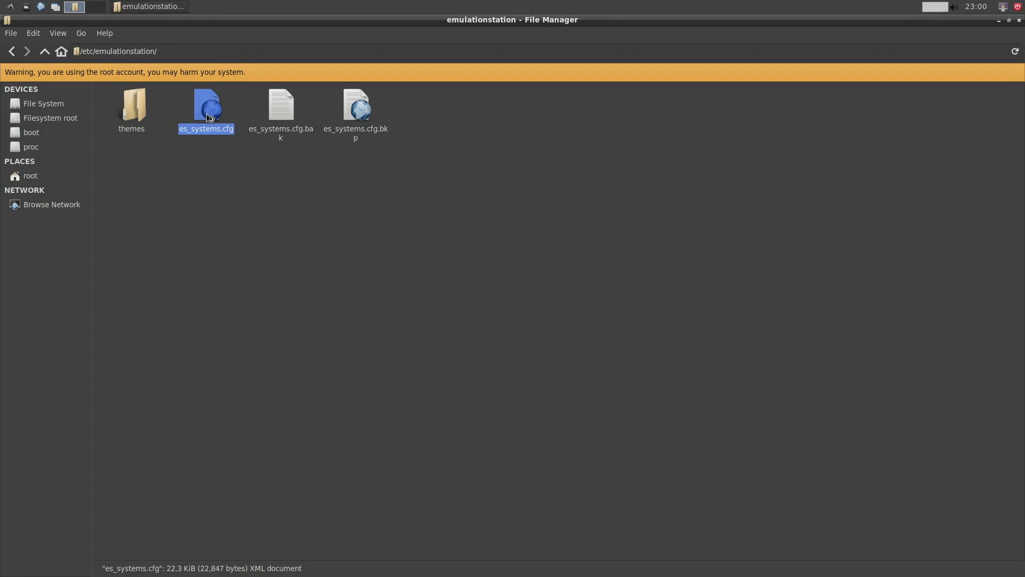
In es_systems.cfg rename the pcengine entry to turbografx with fullname TurboGrafx 16
{"action": "double_click", "coordinate": [206, 107]}
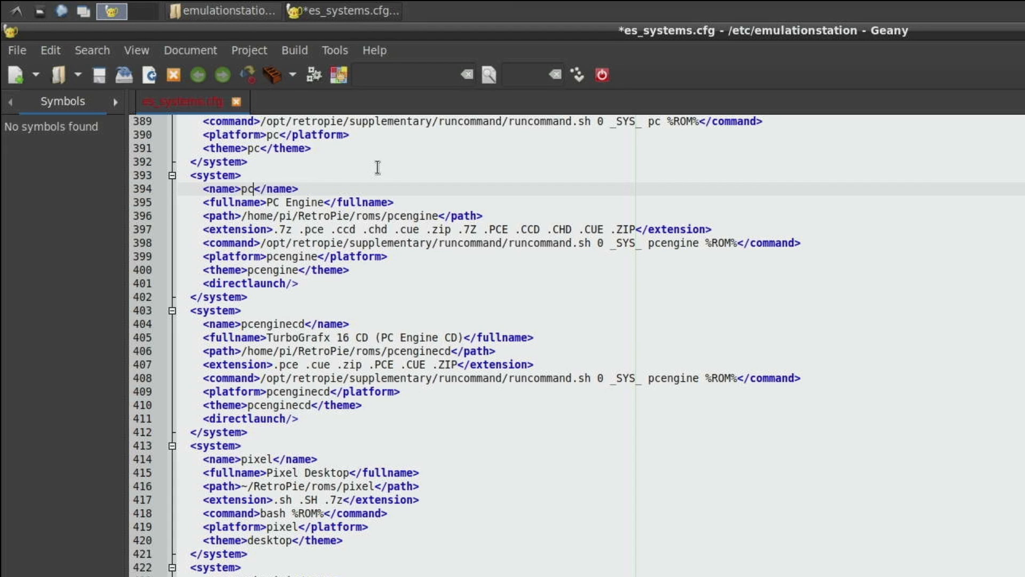
{"action": "type", "text": "turbo"}
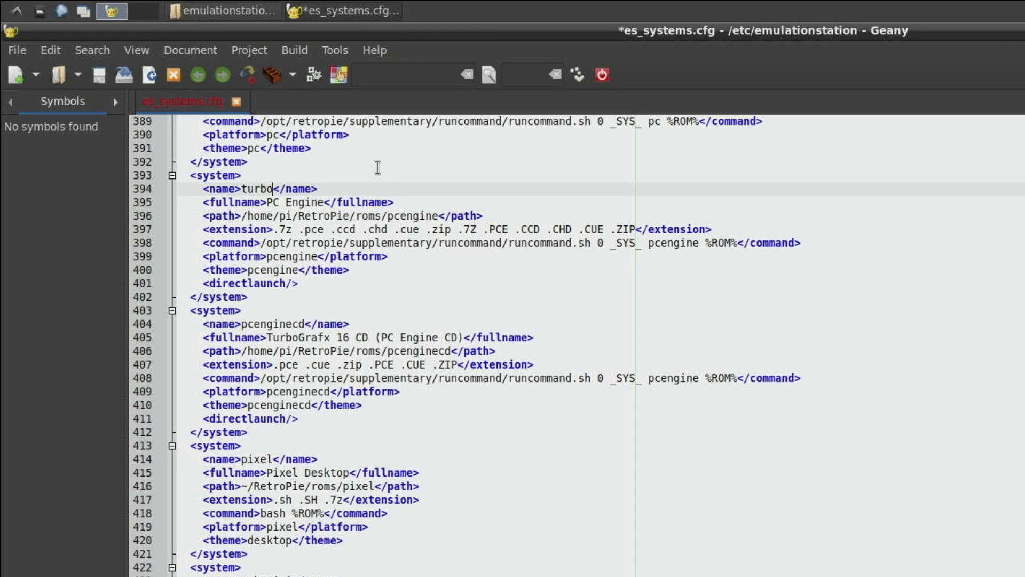
{"action": "type", "text": "grafx"}
{"action": "left_click", "coordinate": [601, 202]}
{"action": "type", "text": "T"}
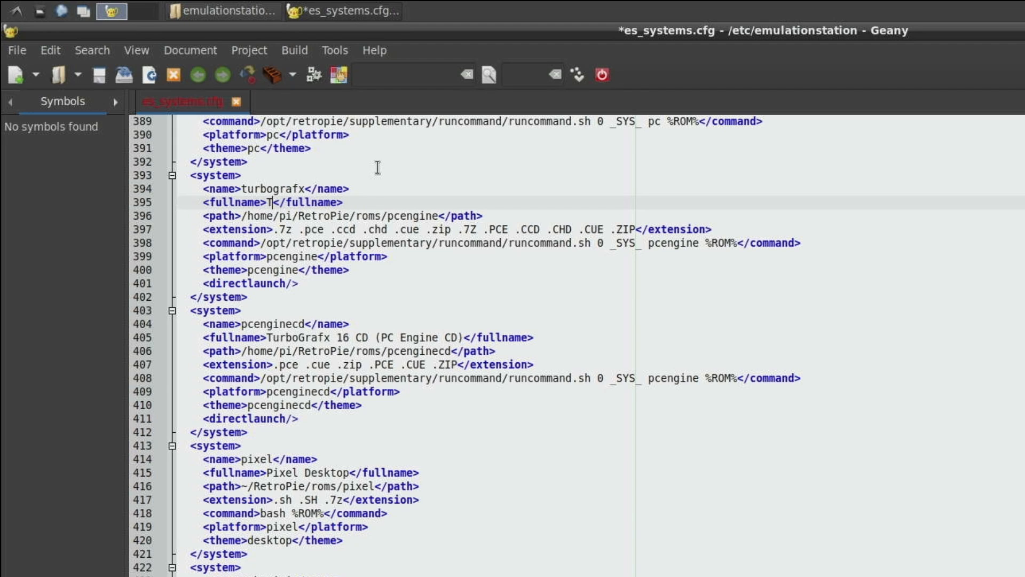
{"action": "type", "text": "urboGrafx 16"}
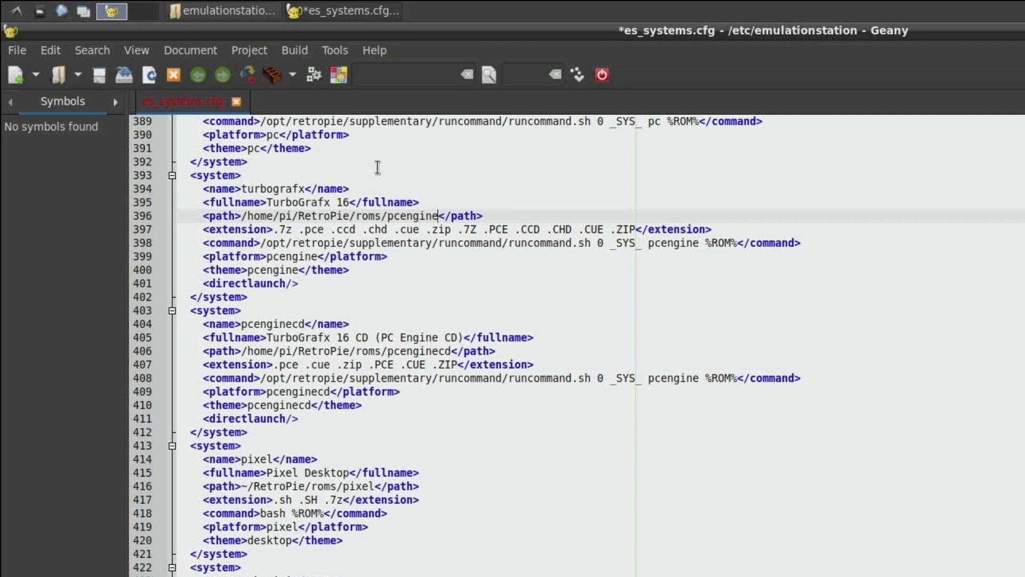
Set the entry's rom path folder, platform and theme to tg16
{"action": "key", "text": "BackSpace"}
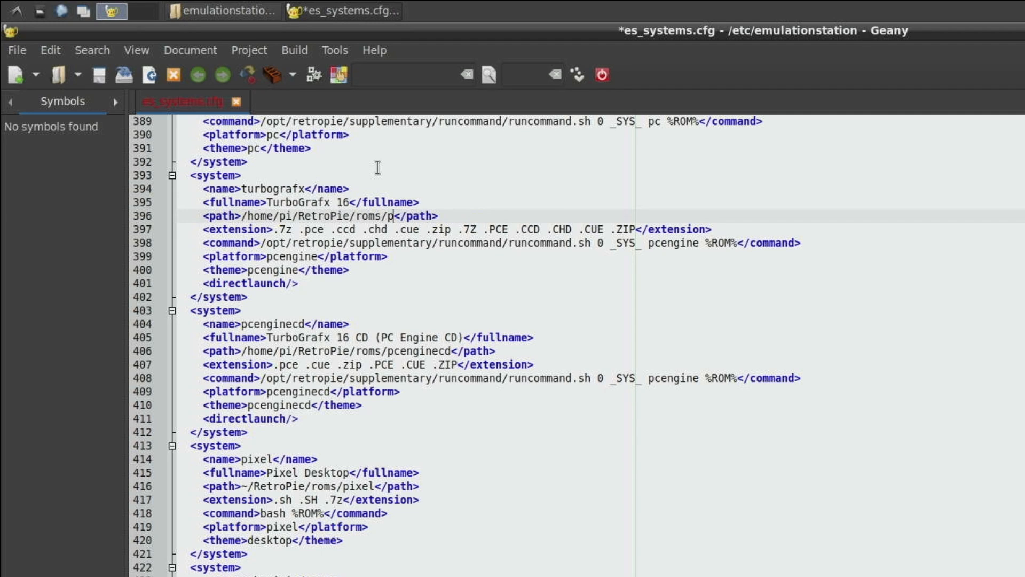
{"action": "type", "text": "g16"}
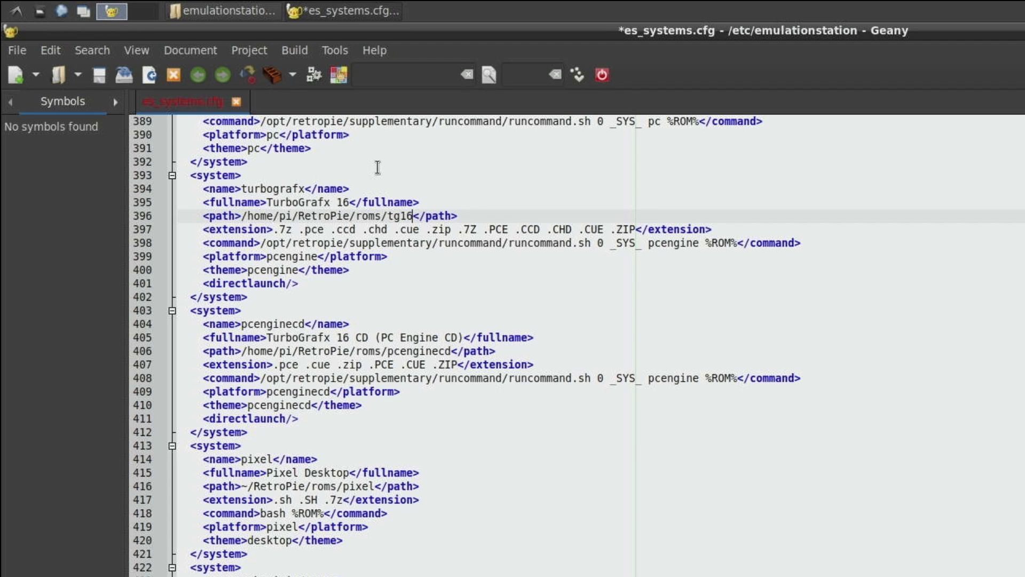
{"action": "left_click", "coordinate": [386, 256]}
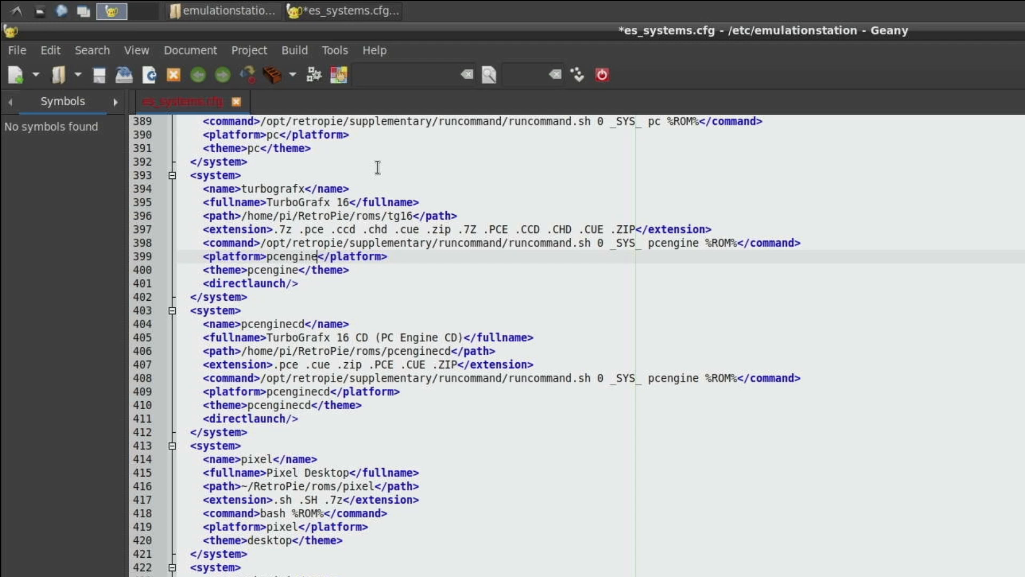
{"action": "key", "text": "BackSpace"}
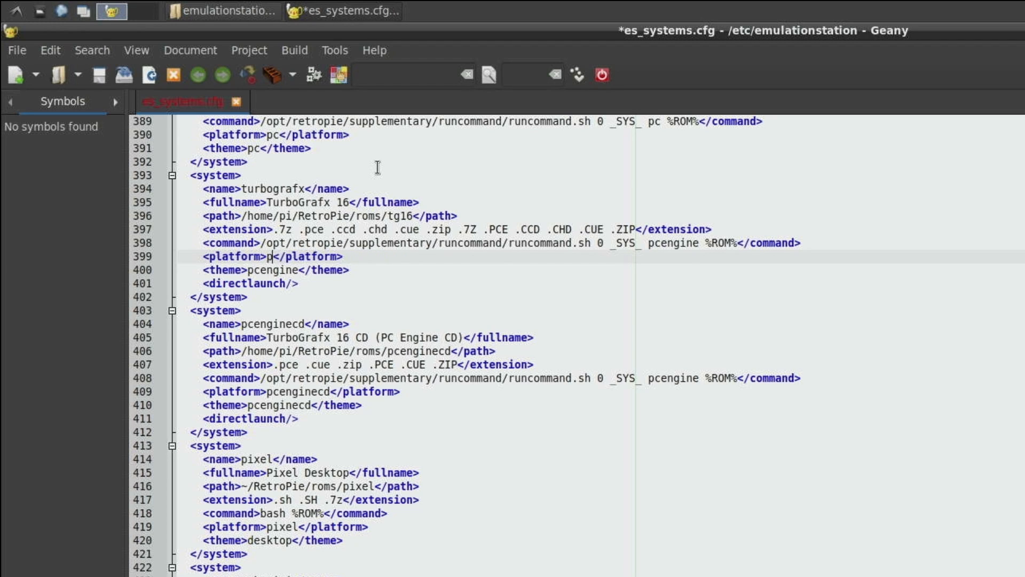
{"action": "type", "text": "tg16"}
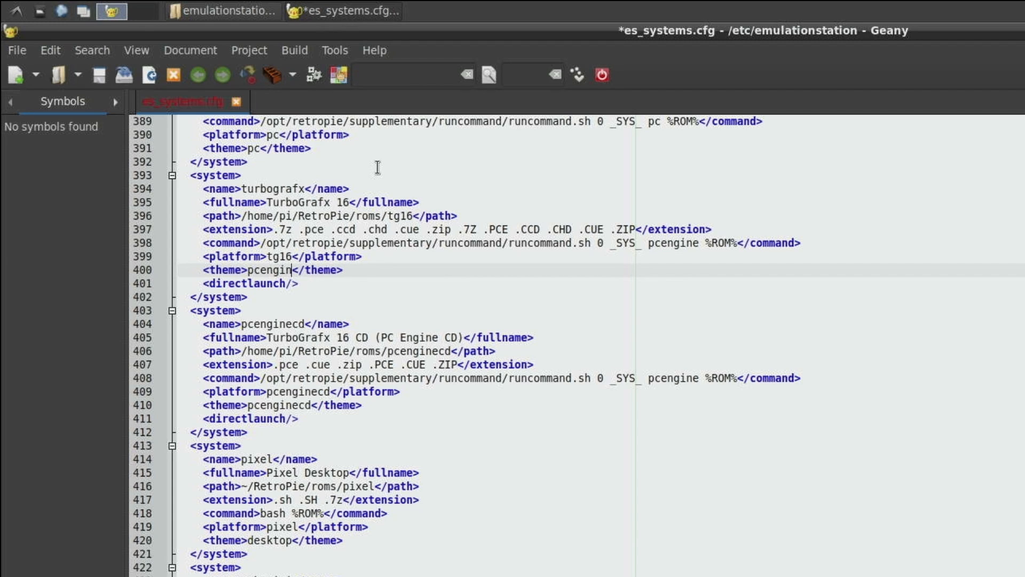
{"action": "type", "text": "tg"}
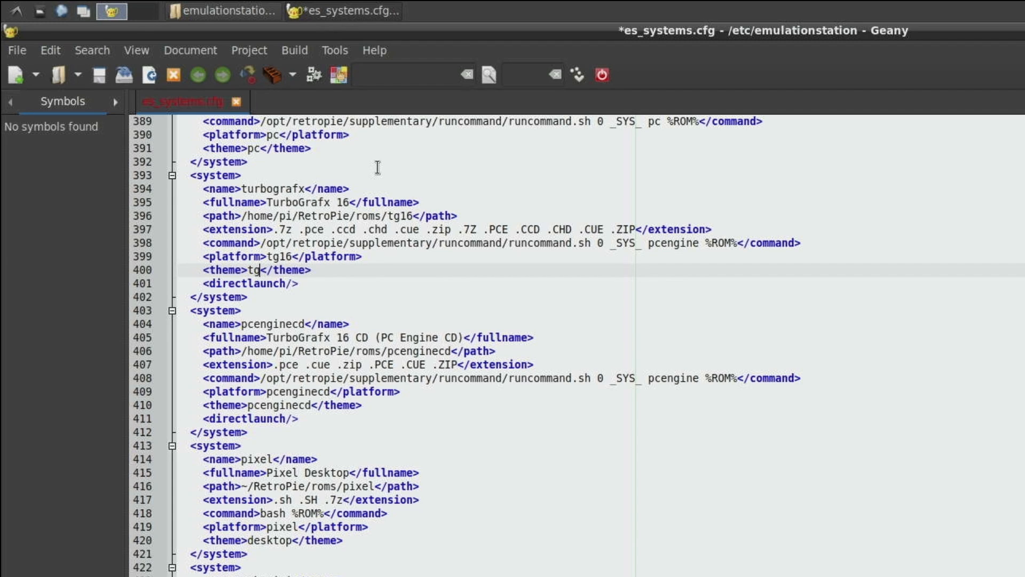
{"action": "type", "text": "16"}
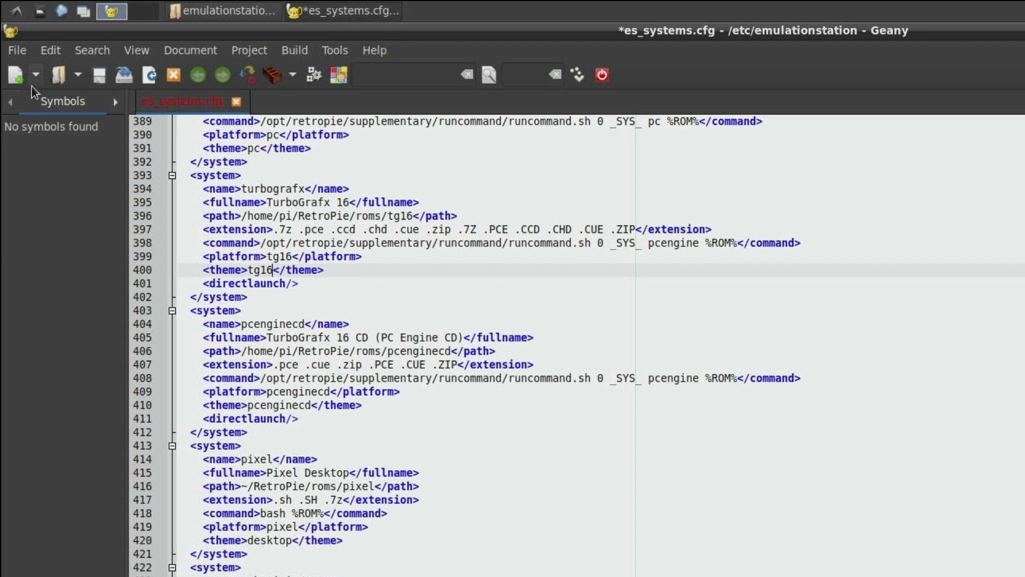
{"action": "left_click", "coordinate": [16, 50]}
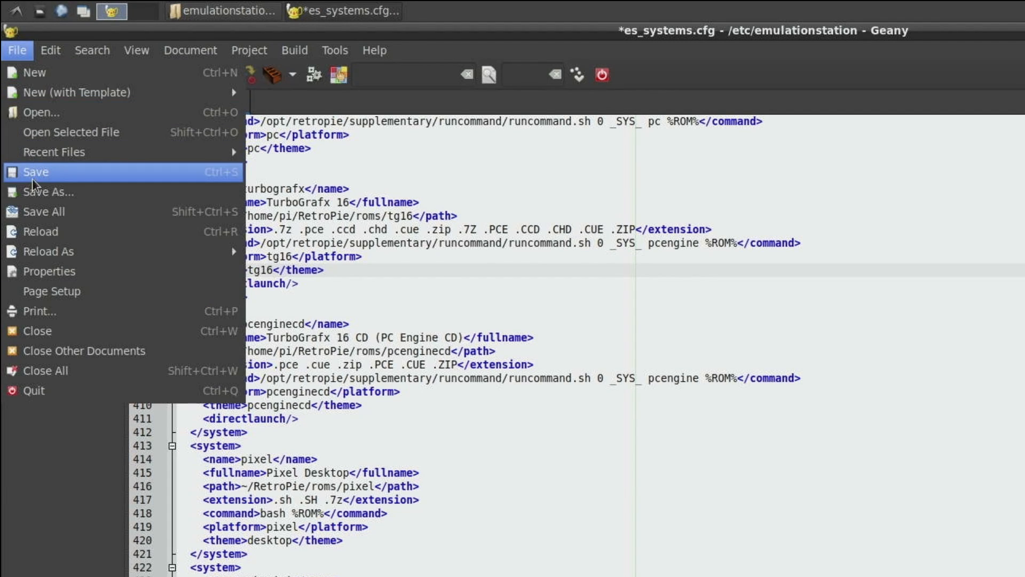
Save the file and confirm restarting EmulationStation to reload the carousel
{"action": "left_click", "coordinate": [34, 171]}
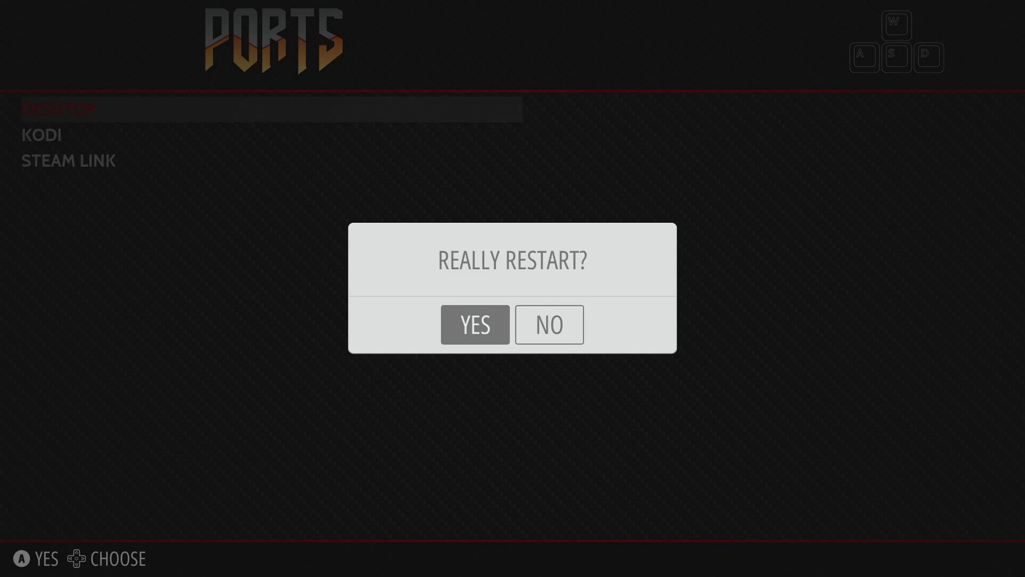
{"action": "left_click", "coordinate": [474, 325]}
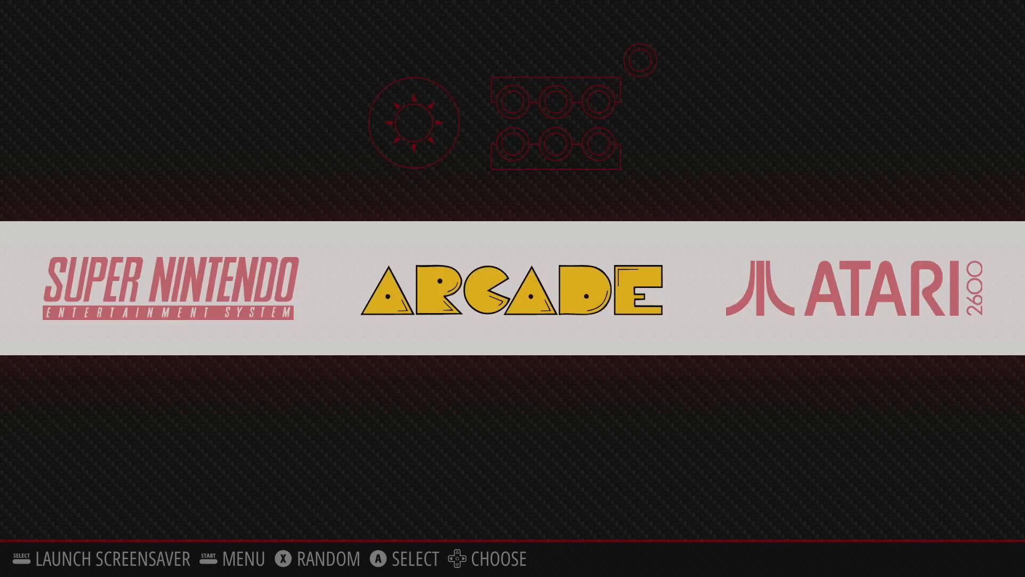